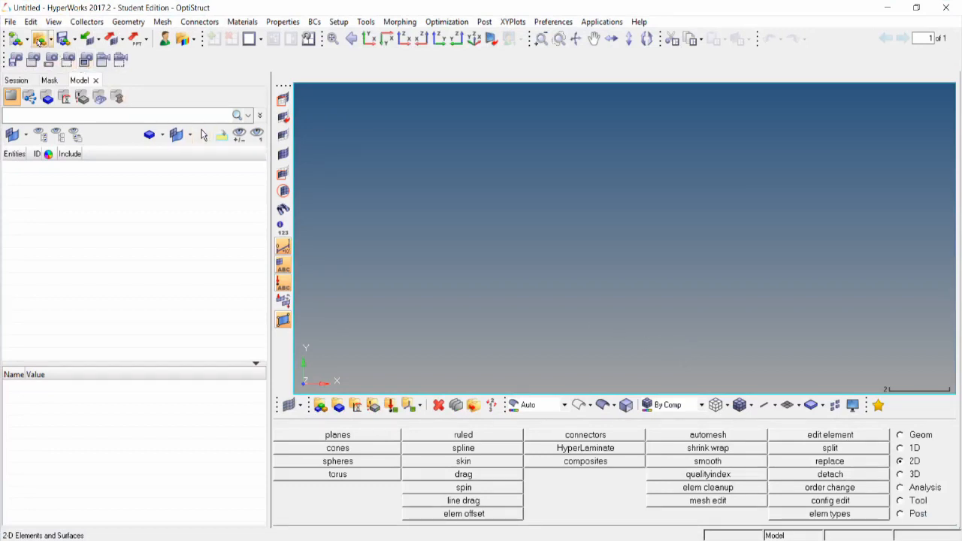
{"action": "mouse_move", "coordinate": [42, 39]}
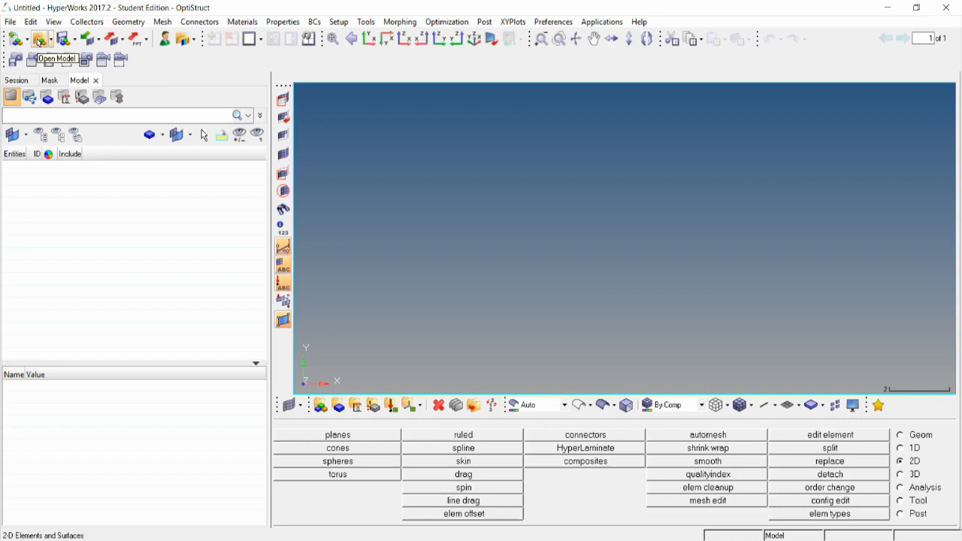
- Open planar.hm from the hm tutorial folder
{"action": "left_click", "coordinate": [41, 39]}
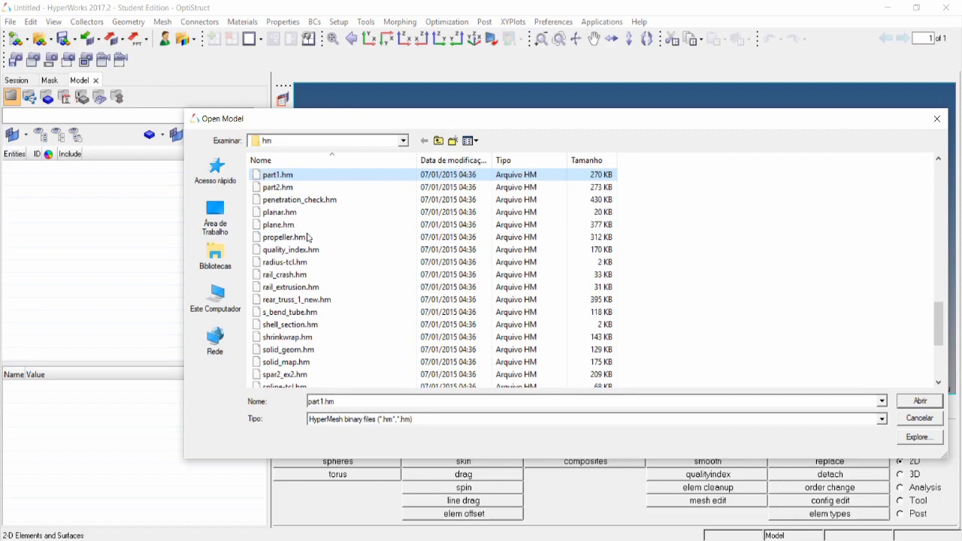
{"action": "left_click", "coordinate": [279, 212]}
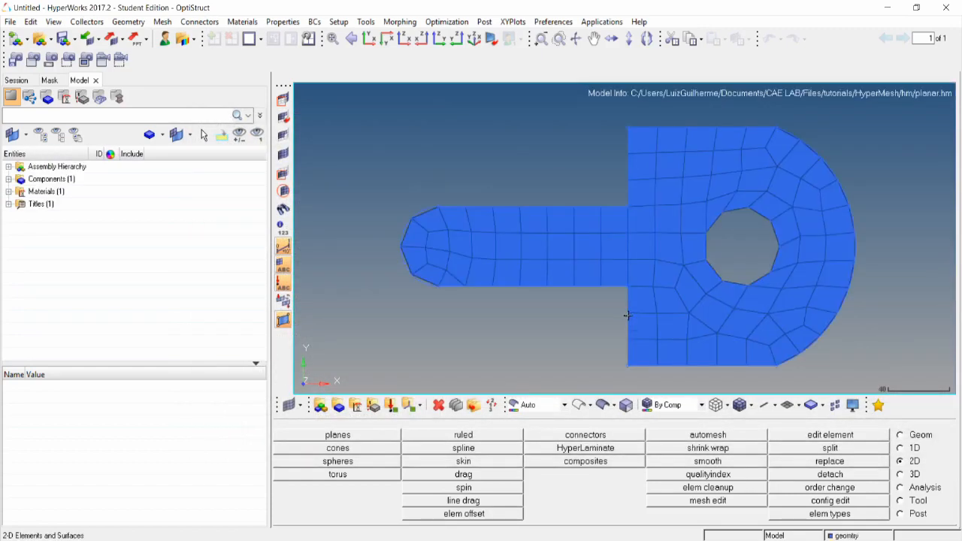
{"action": "mouse_move", "coordinate": [755, 396]}
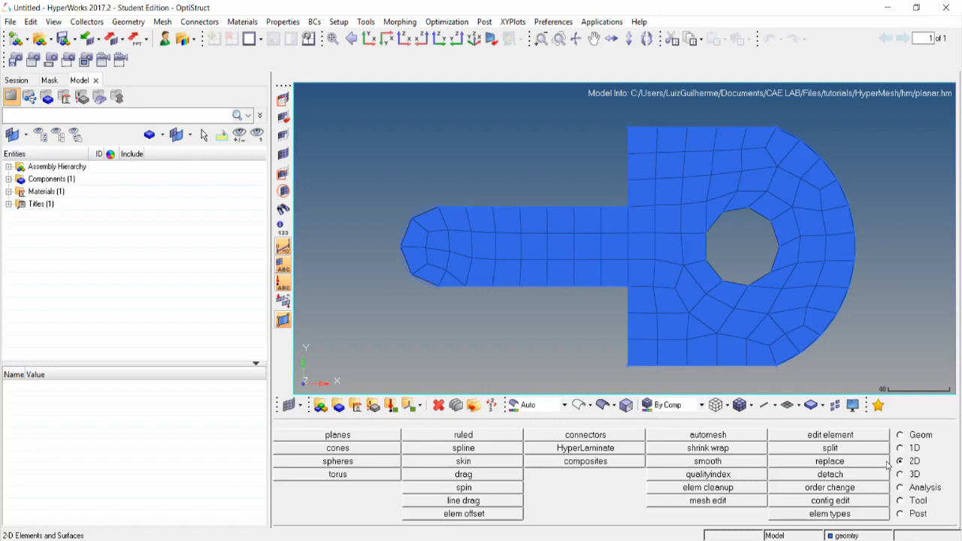
{"action": "mouse_move", "coordinate": [929, 467]}
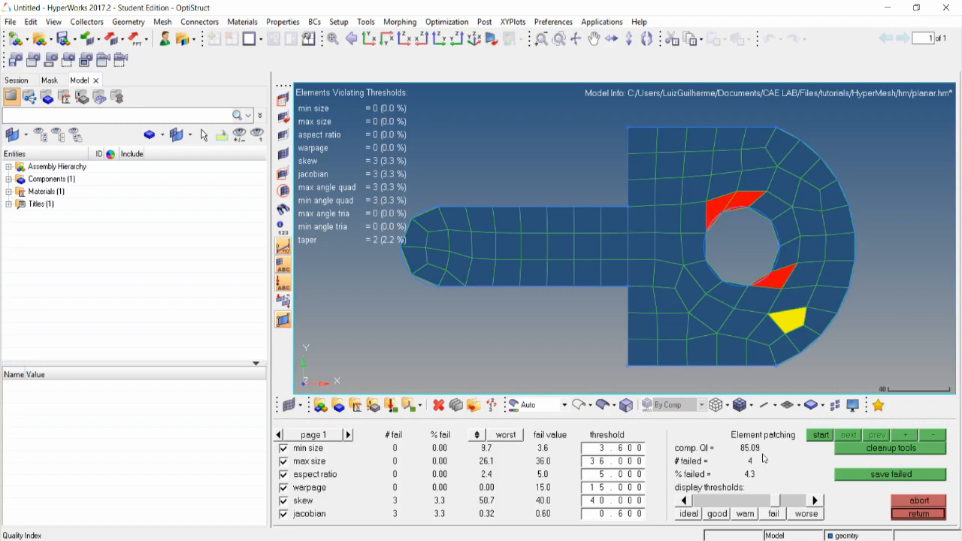
{"action": "mouse_move", "coordinate": [747, 455]}
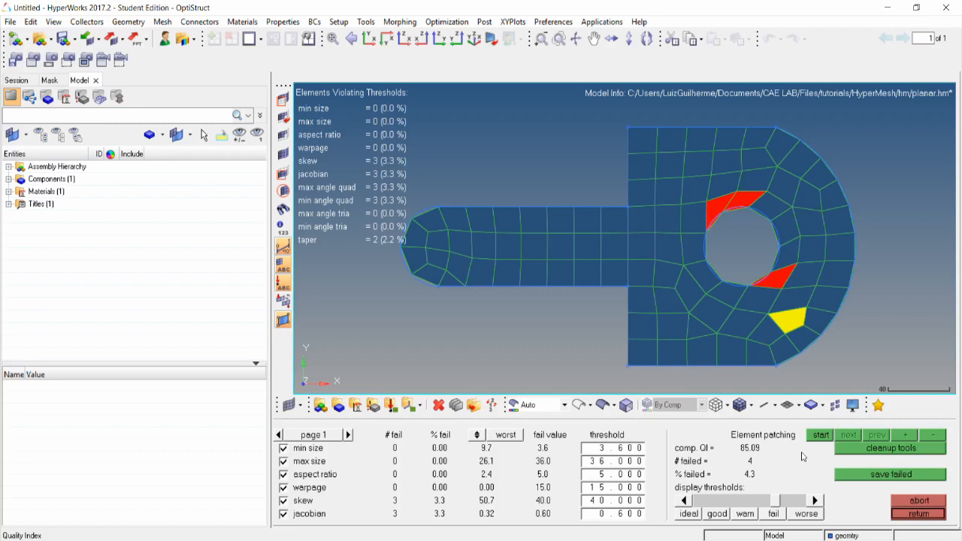
{"action": "mouse_move", "coordinate": [828, 457]}
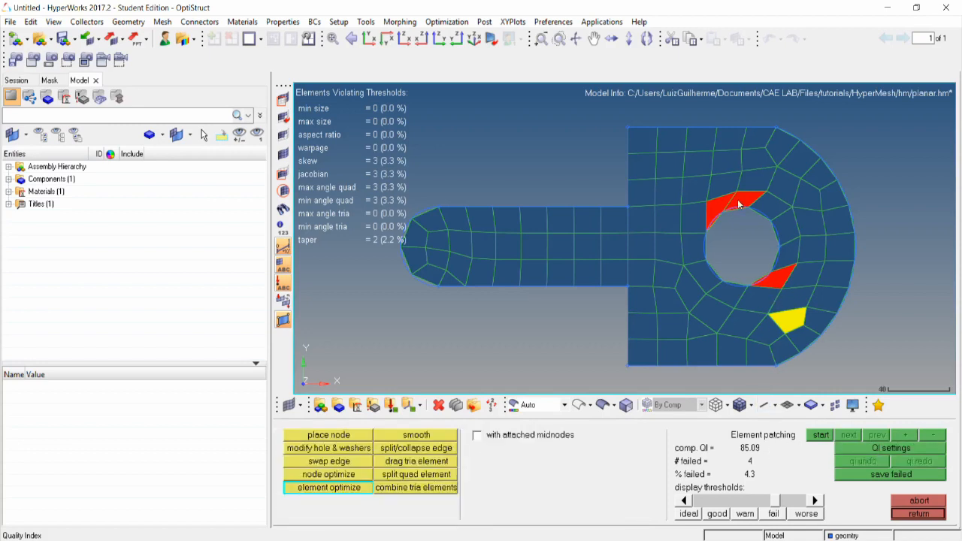
{"action": "mouse_move", "coordinate": [790, 329]}
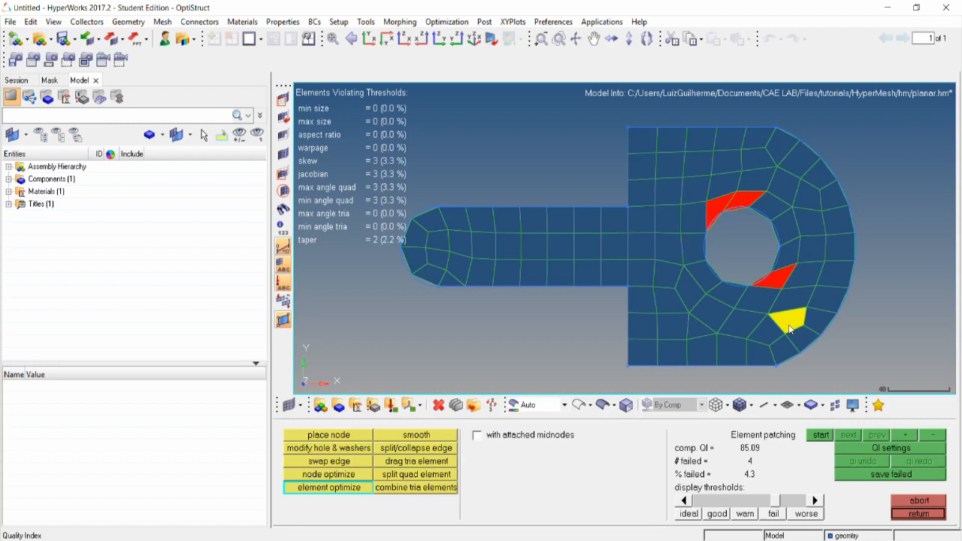
{"action": "mouse_move", "coordinate": [791, 321]}
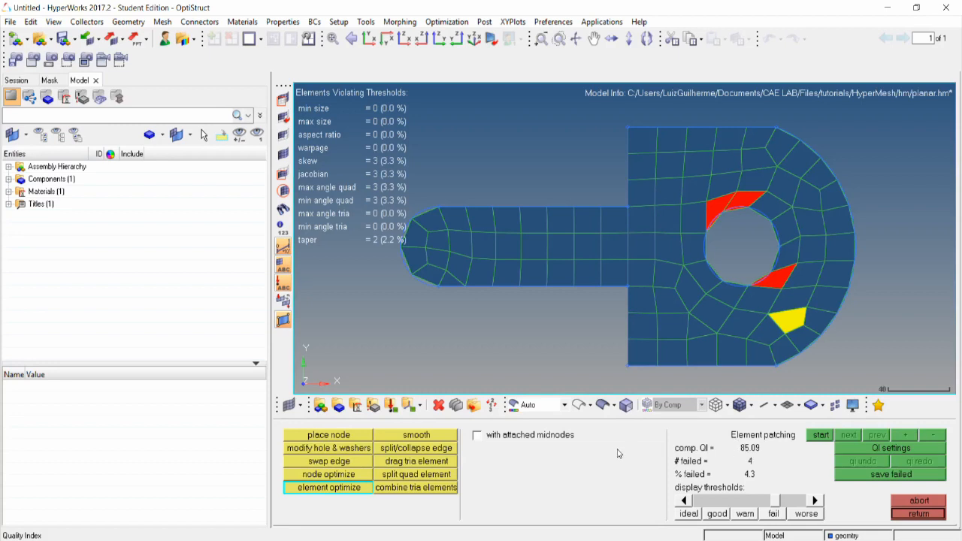
- Show the modify hole & washers cleanup options
{"action": "left_click", "coordinate": [329, 447]}
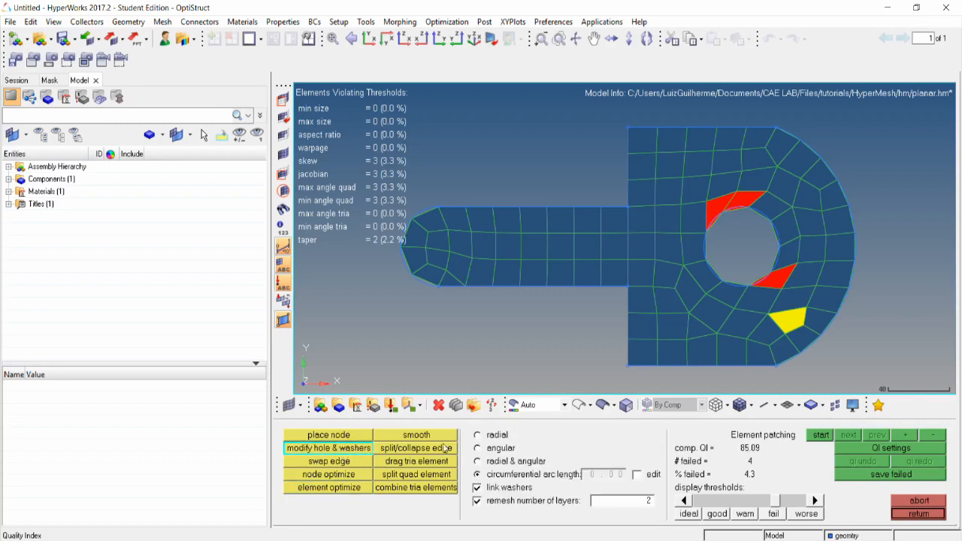
- Resize the hole radially to radius 25.0, remeshing the surrounding elements
{"action": "left_click", "coordinate": [477, 435]}
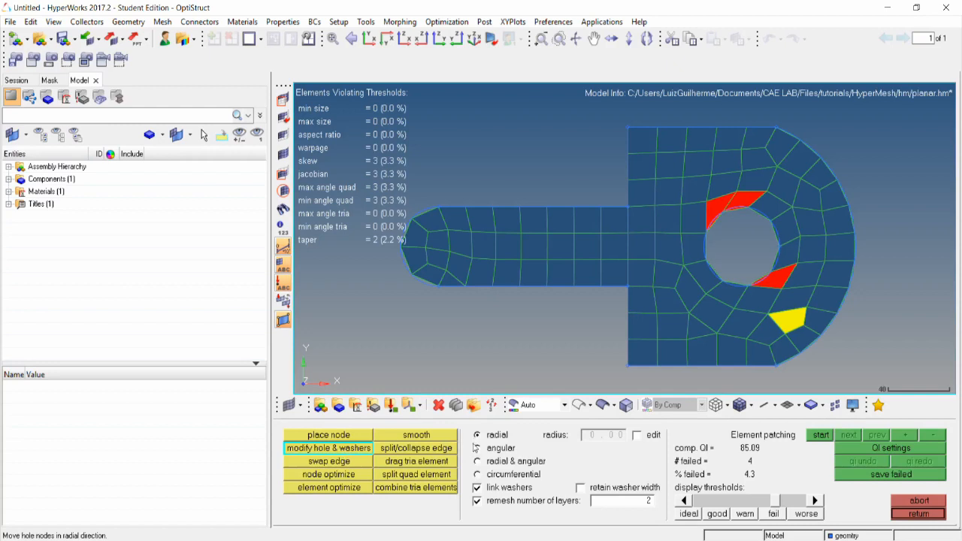
{"action": "mouse_move", "coordinate": [695, 307]}
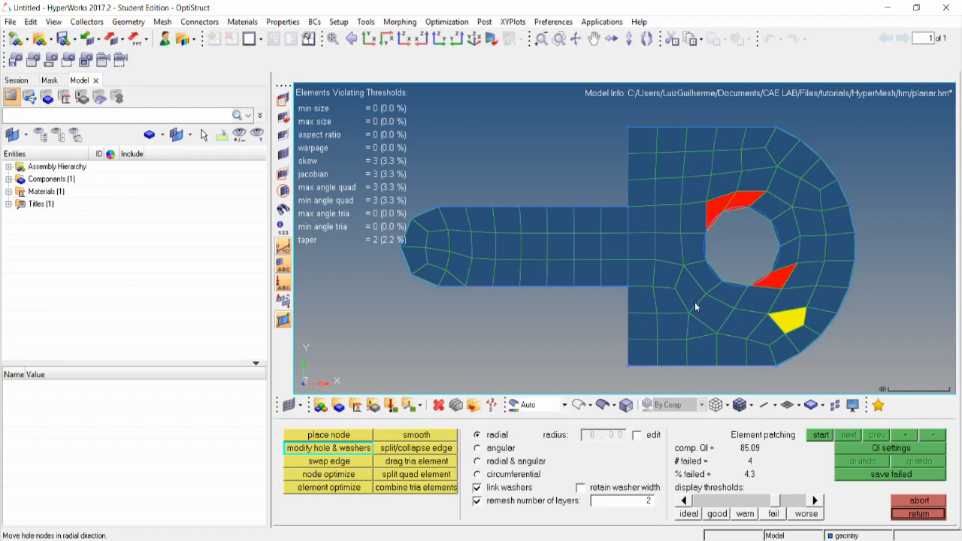
{"action": "mouse_move", "coordinate": [741, 220]}
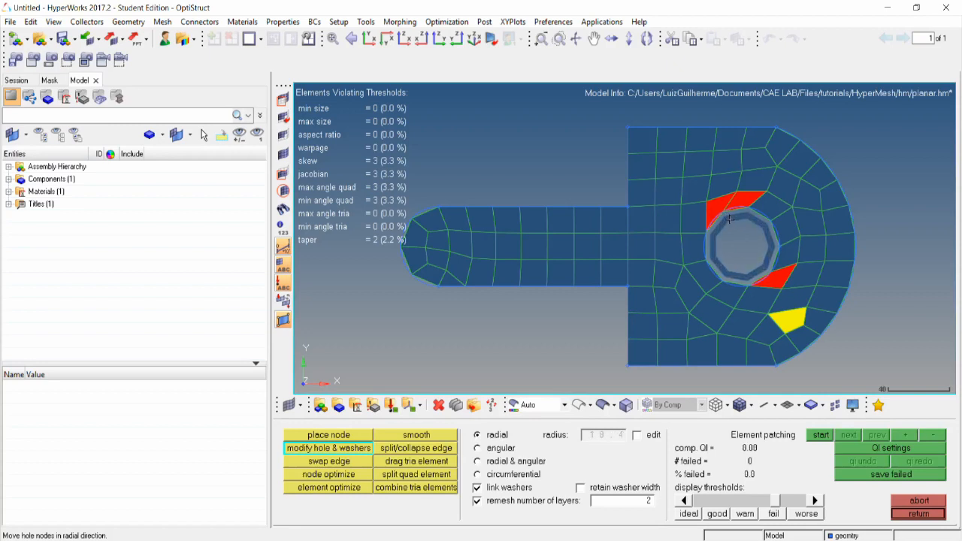
{"action": "left_click", "coordinate": [820, 435]}
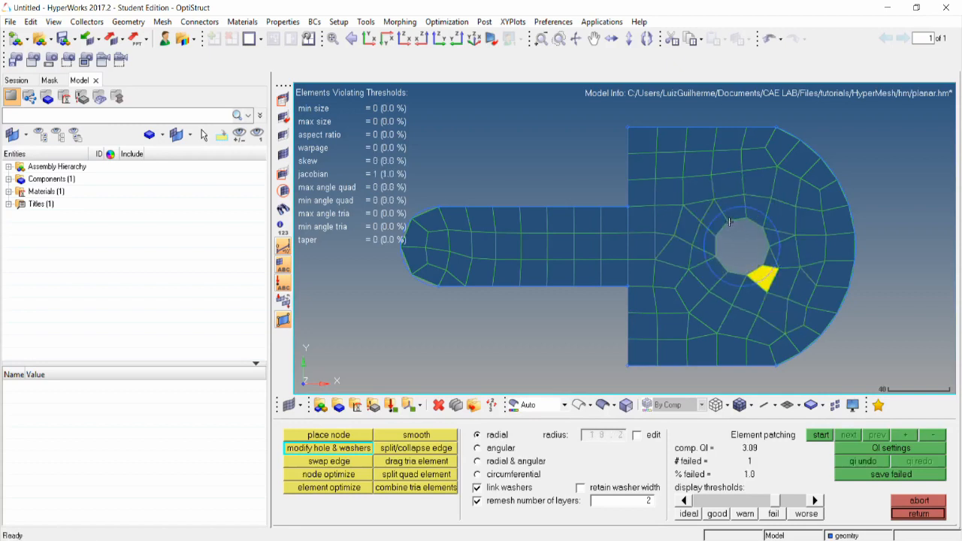
{"action": "left_click", "coordinate": [820, 434]}
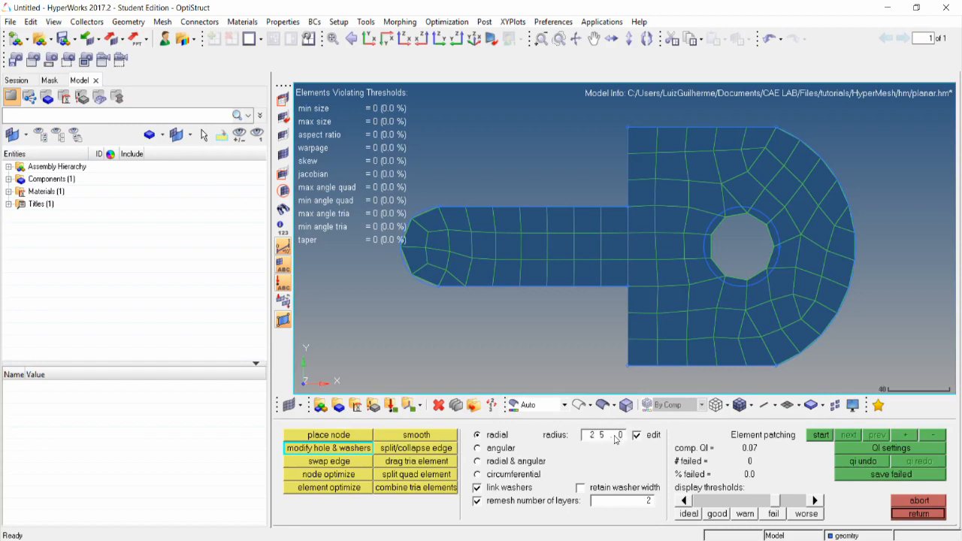
{"action": "mouse_move", "coordinate": [728, 212]}
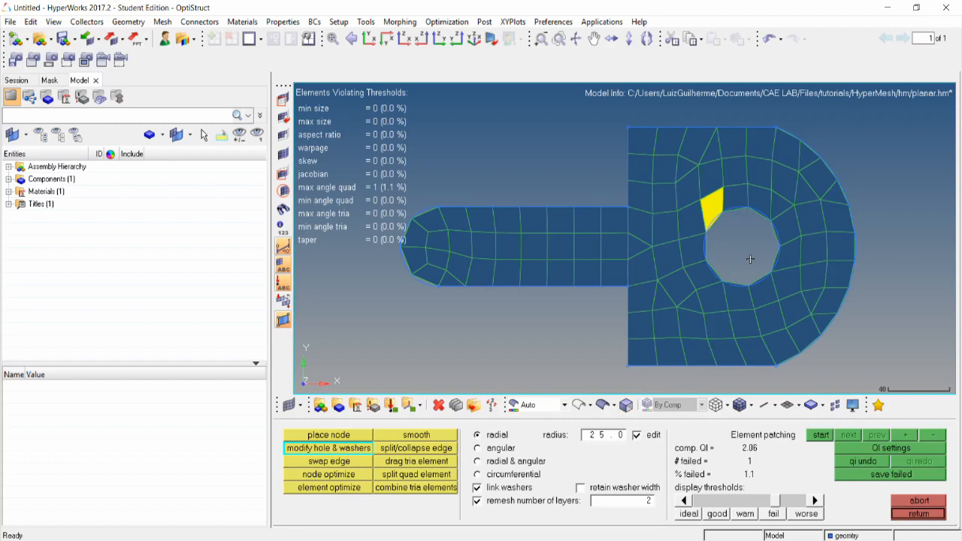
{"action": "left_click", "coordinate": [477, 448]}
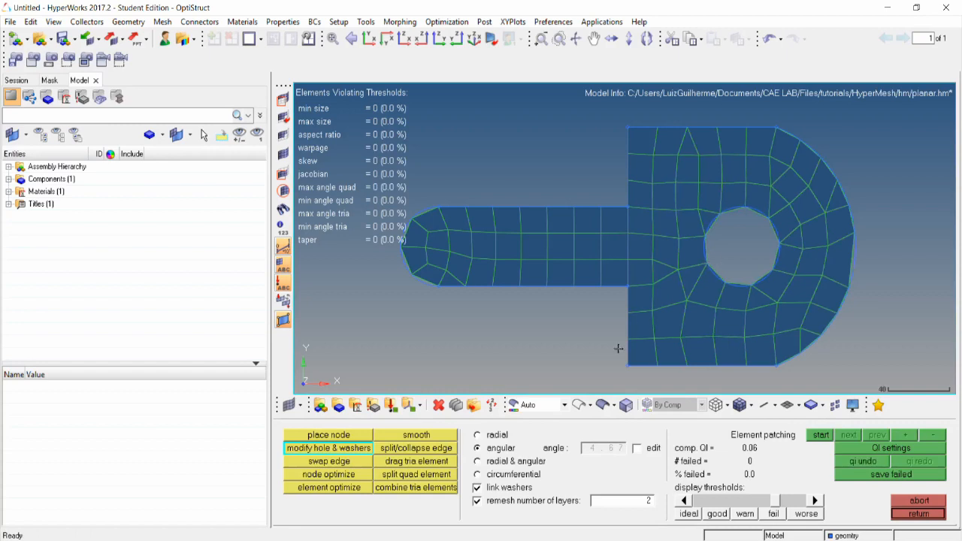
- Rotate the hole nodes angularly, toggling exact angle entry (4.67)
{"action": "left_click", "coordinate": [636, 448]}
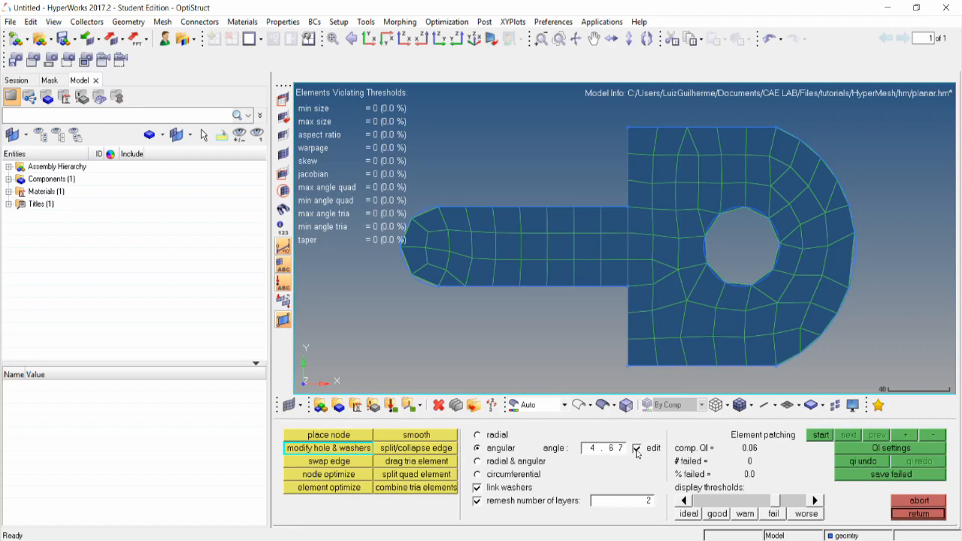
{"action": "left_click", "coordinate": [636, 448]}
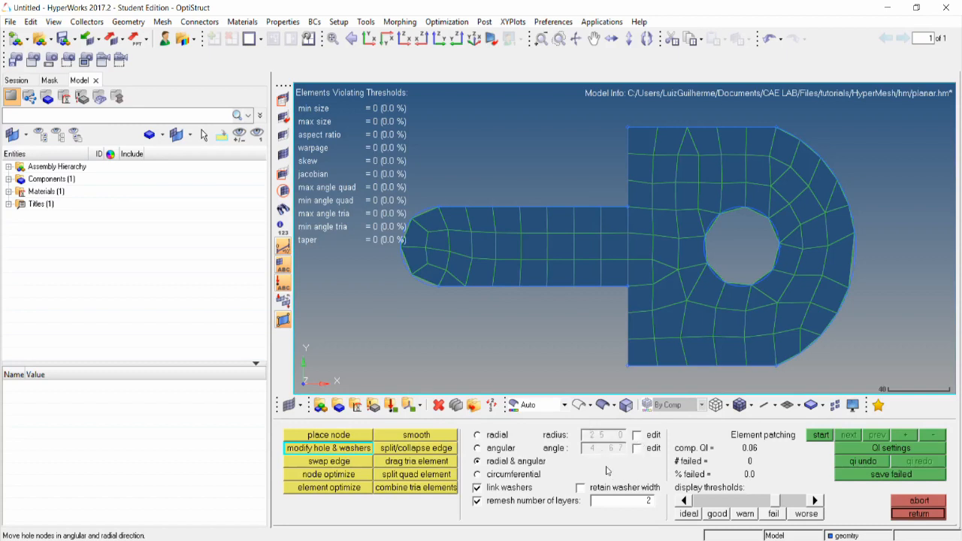
- Adjust the hole by circumferential arc length, keeping zero failed elements
{"action": "left_click", "coordinate": [477, 474]}
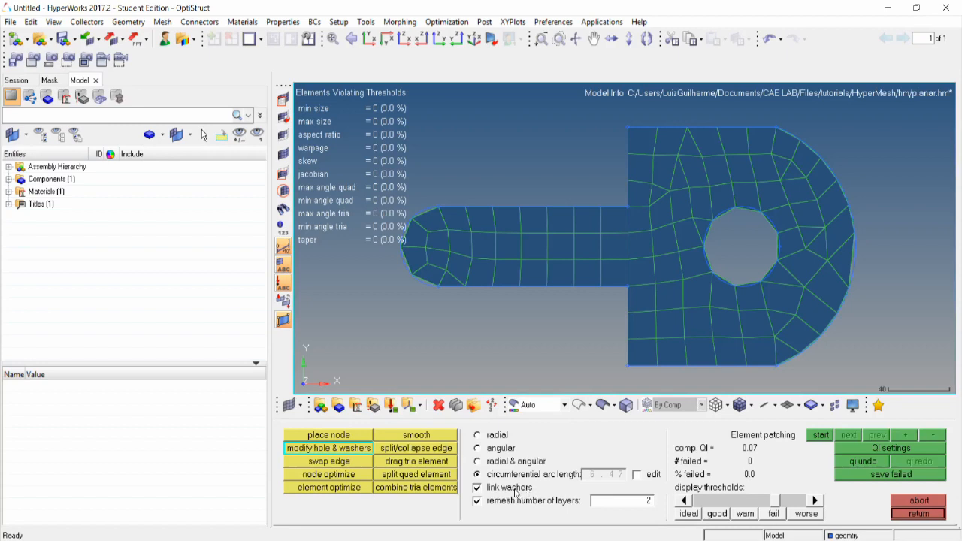
{"action": "mouse_move", "coordinate": [691, 243]}
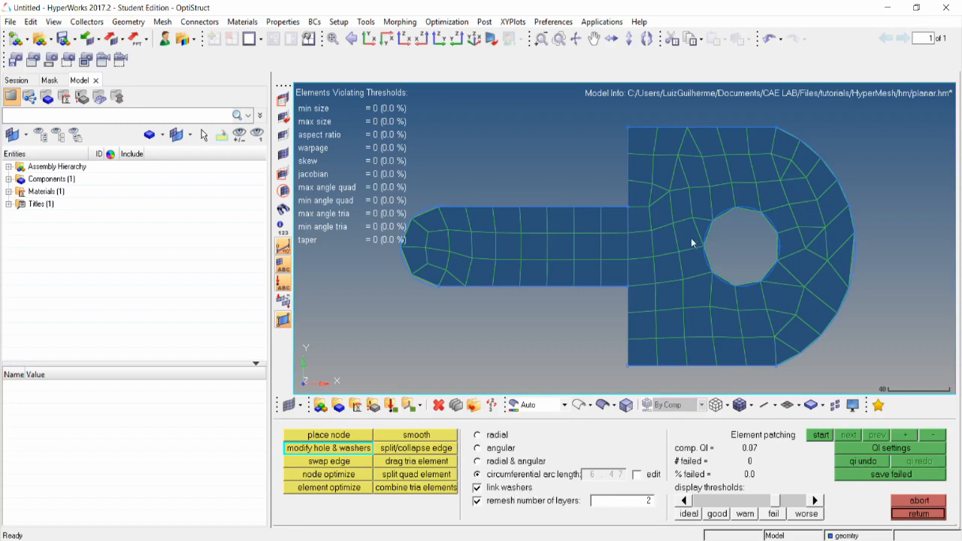
{"action": "mouse_move", "coordinate": [538, 451]}
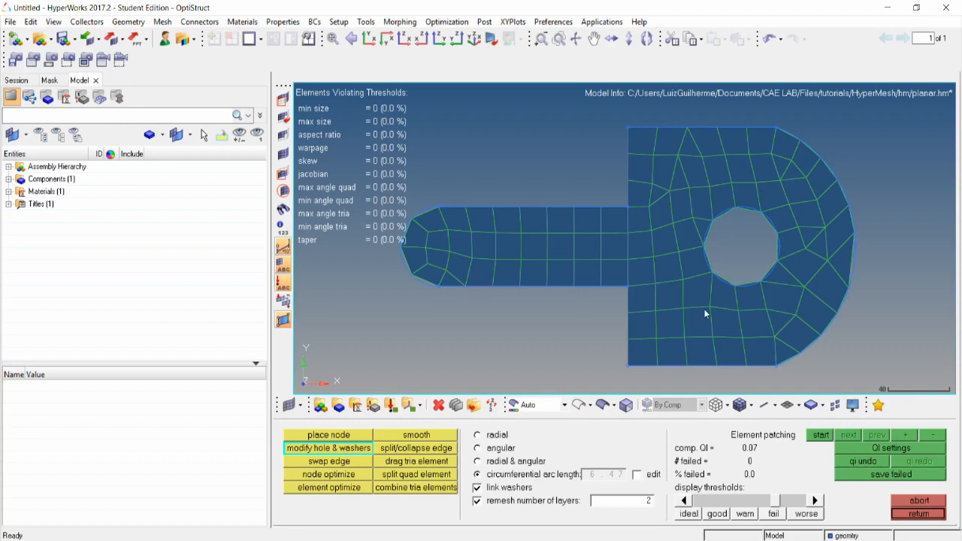
{"action": "mouse_move", "coordinate": [763, 275]}
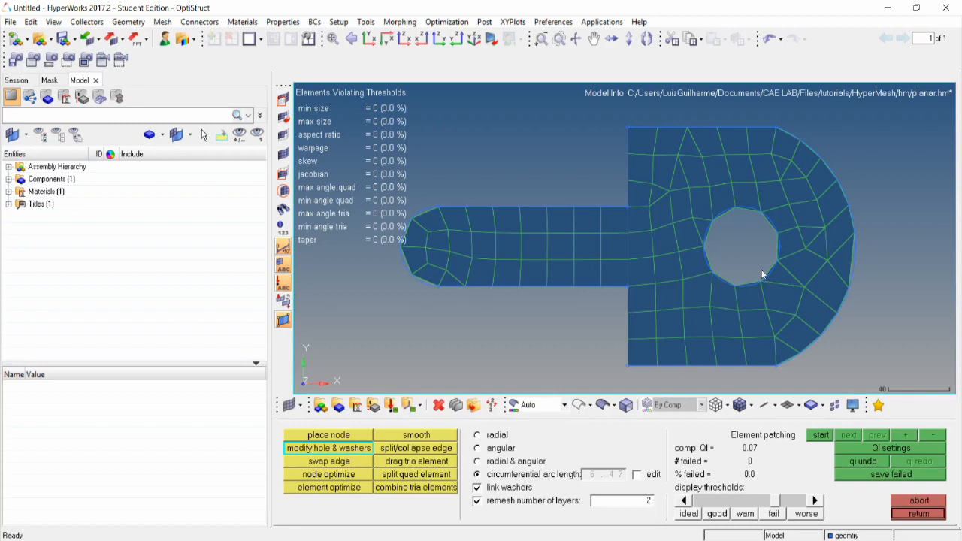
{"action": "mouse_move", "coordinate": [754, 272]}
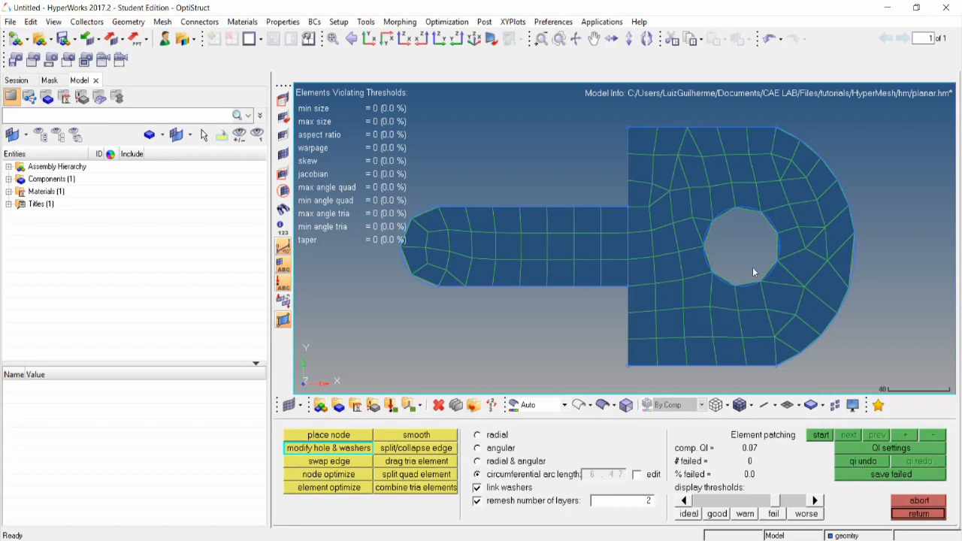
{"action": "mouse_move", "coordinate": [728, 274]}
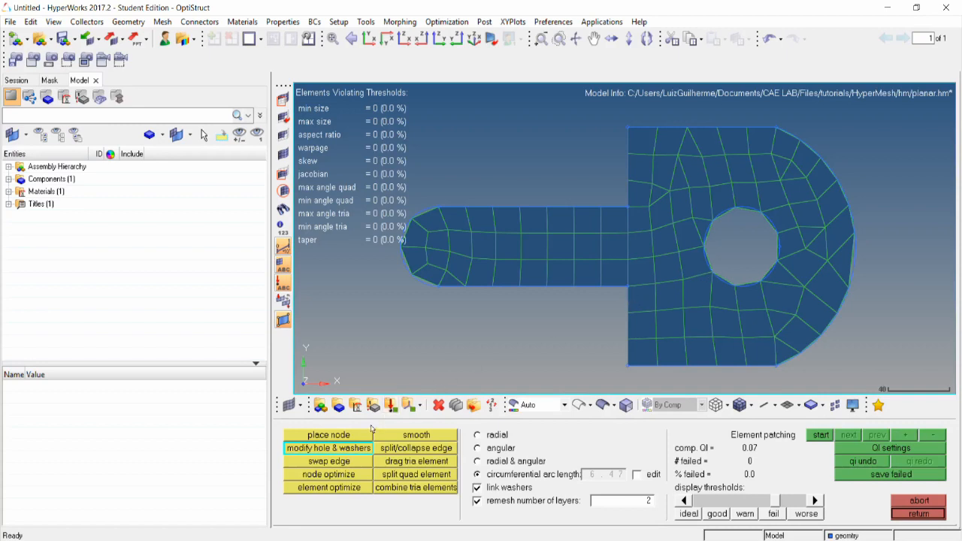
- Try place node along and normal to the surface, then undo the hole remesh
{"action": "left_click", "coordinate": [328, 434]}
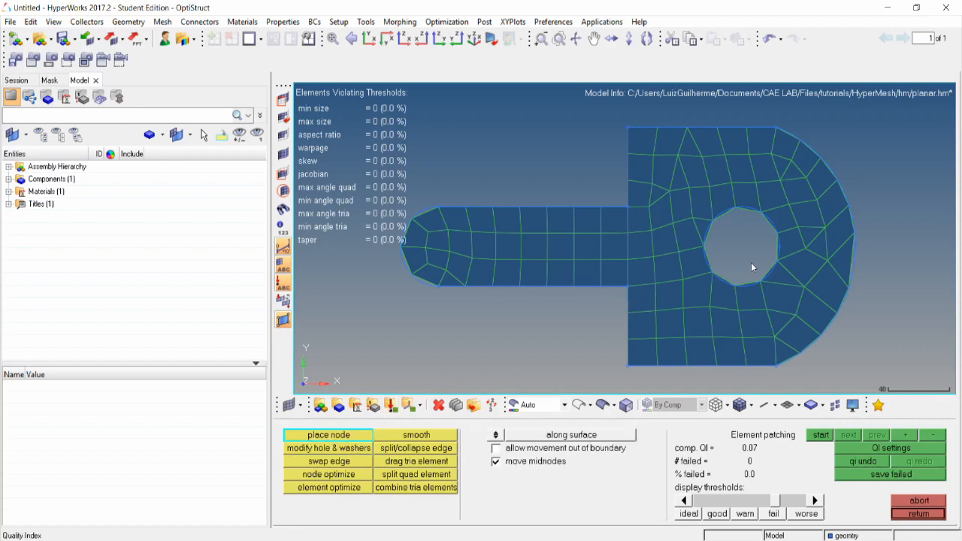
{"action": "mouse_move", "coordinate": [713, 223]}
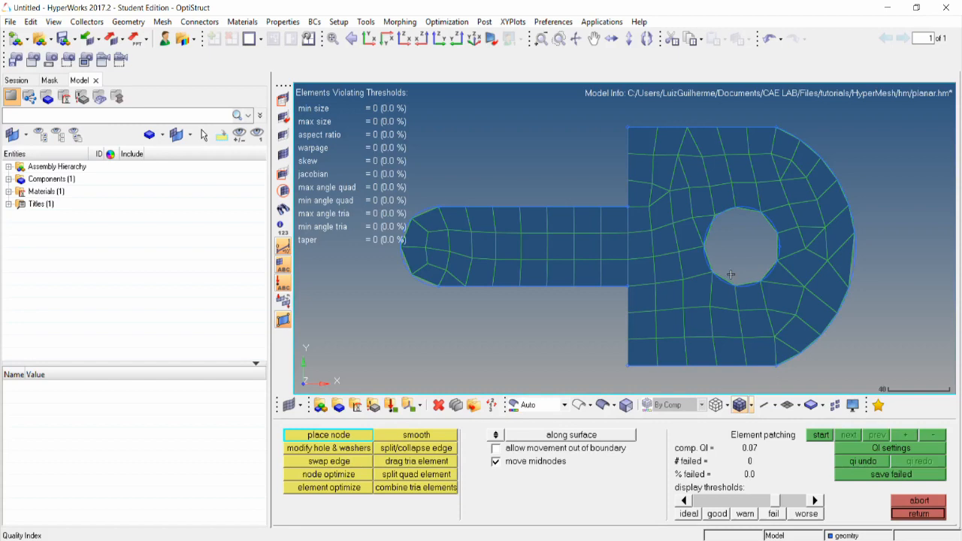
{"action": "left_click", "coordinate": [495, 448]}
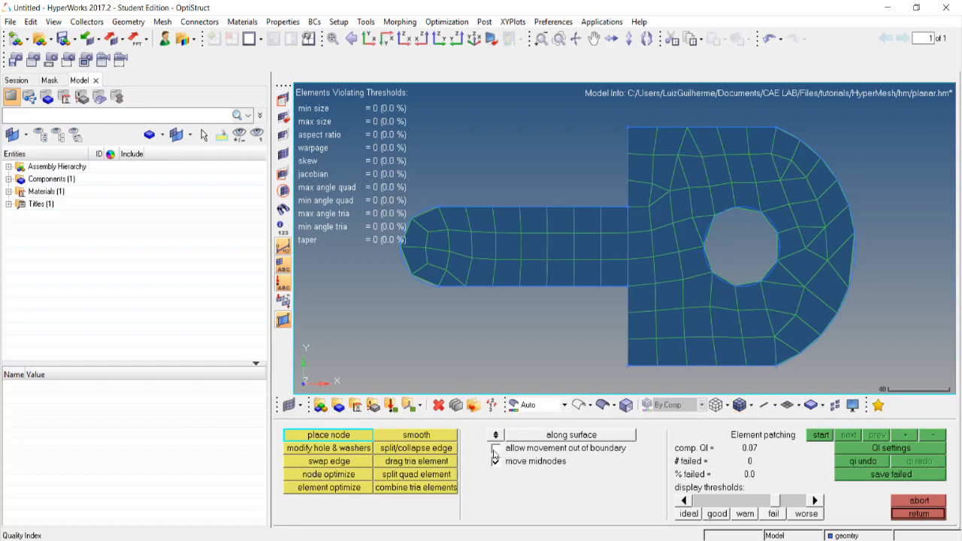
{"action": "left_click", "coordinate": [495, 461]}
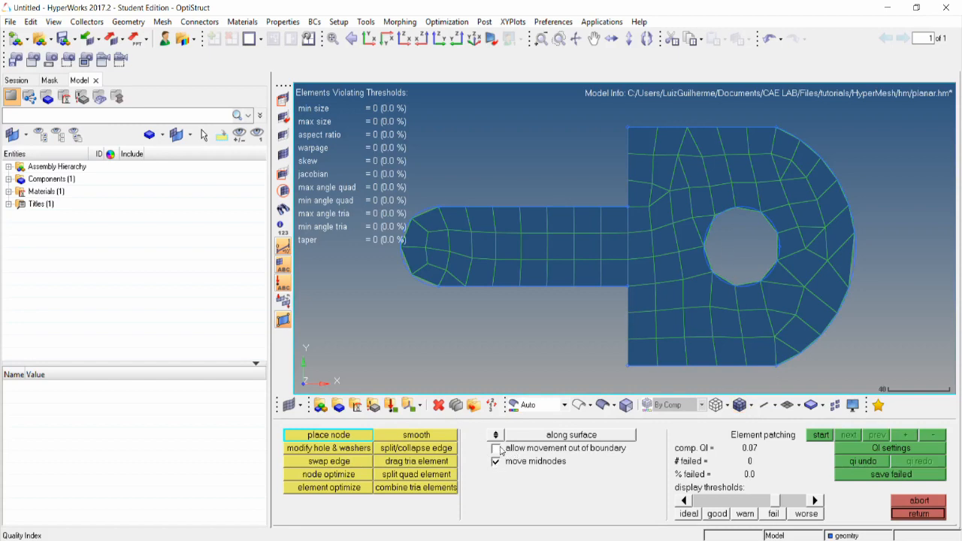
{"action": "left_click", "coordinate": [496, 435]}
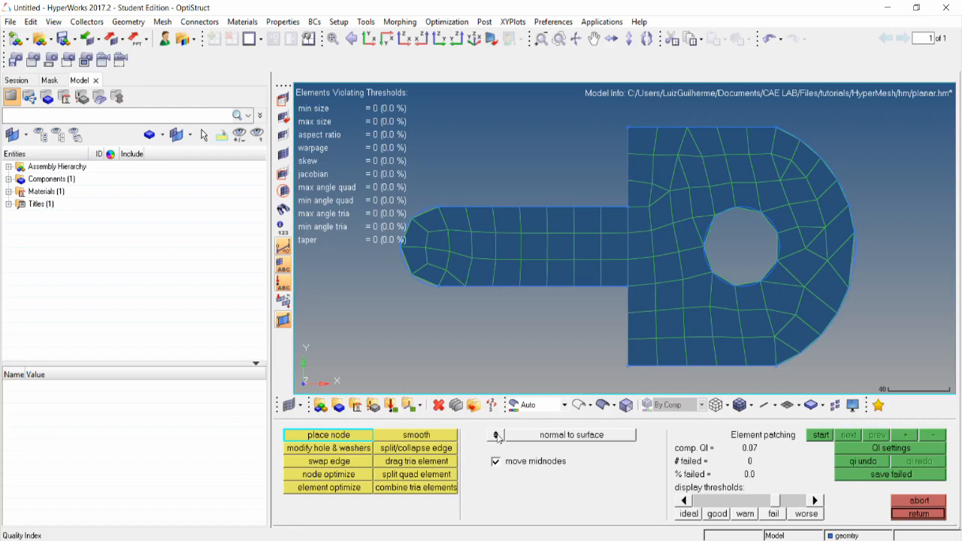
{"action": "left_click", "coordinate": [495, 434]}
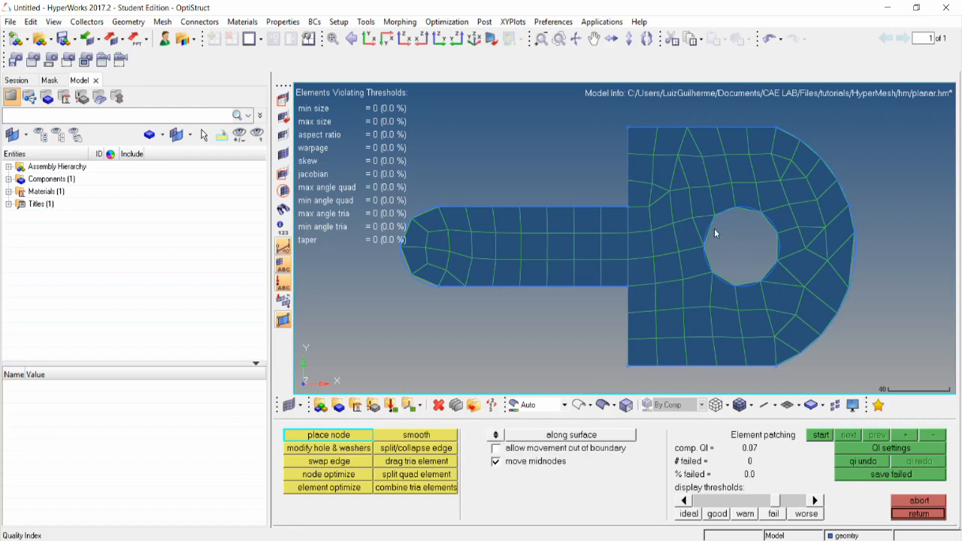
{"action": "mouse_move", "coordinate": [718, 238]}
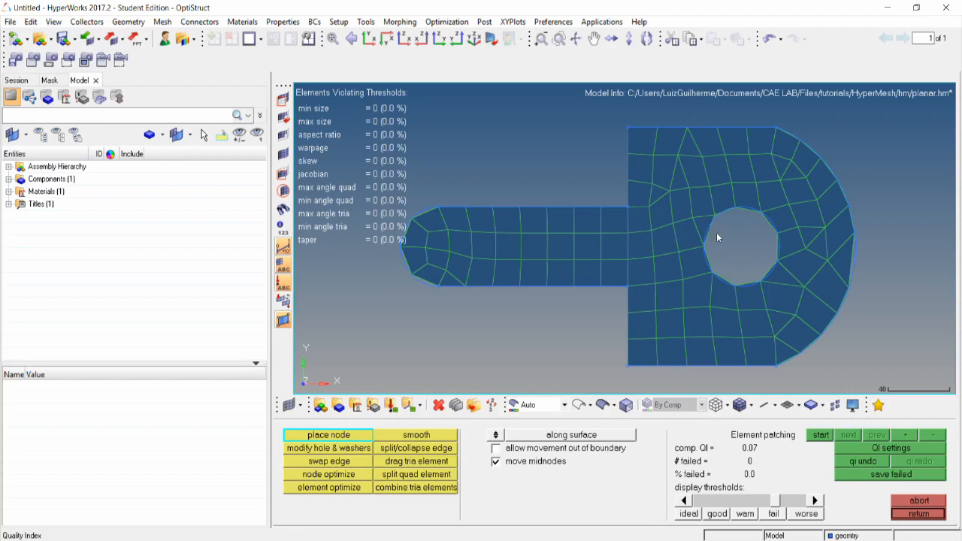
{"action": "mouse_move", "coordinate": [713, 231]}
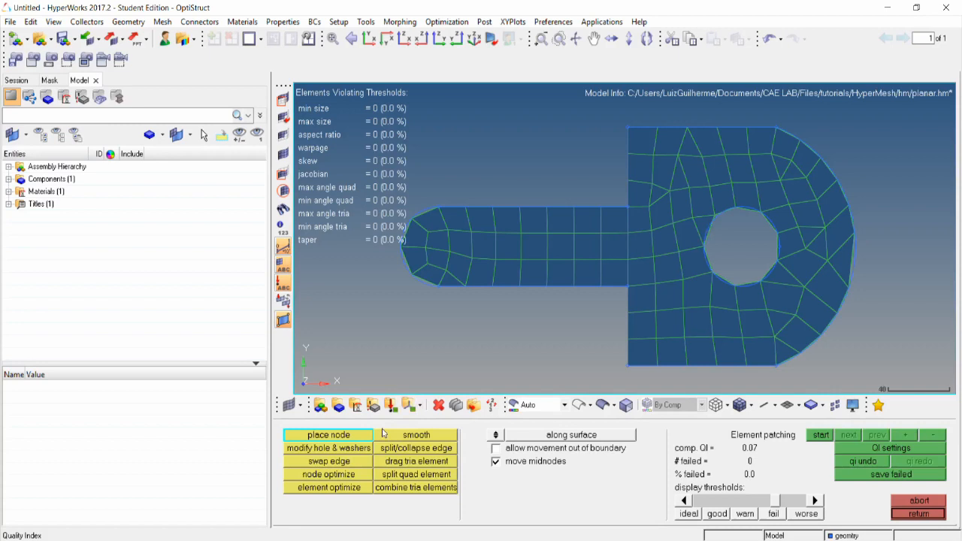
{"action": "left_click", "coordinate": [328, 460]}
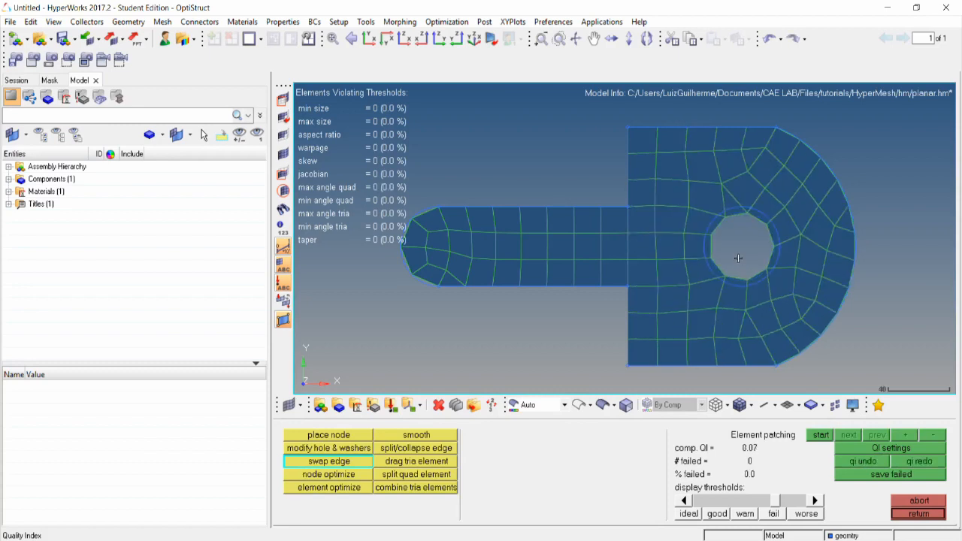
- Try an edge swap near the hole, then optimize a node beside the upper failing element
{"action": "left_click", "coordinate": [820, 435]}
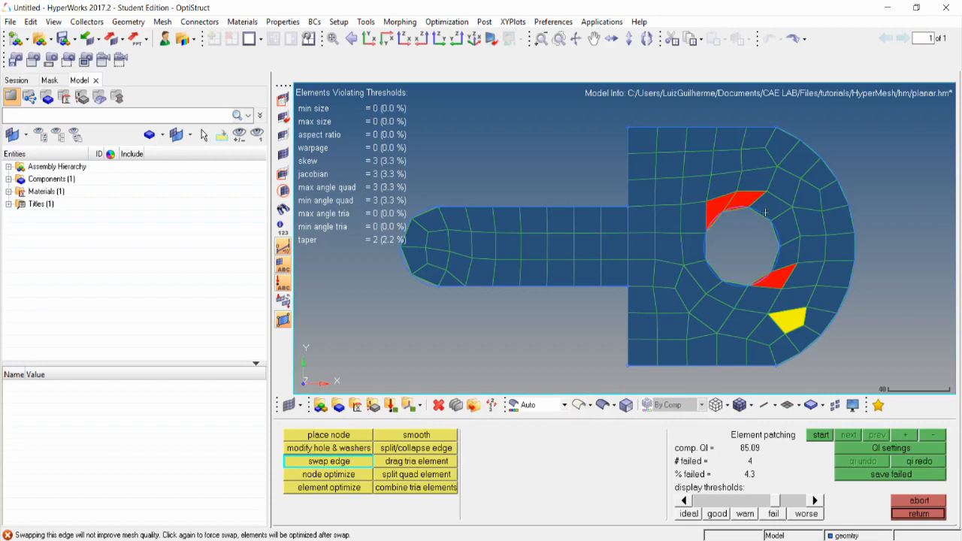
{"action": "mouse_move", "coordinate": [792, 329]}
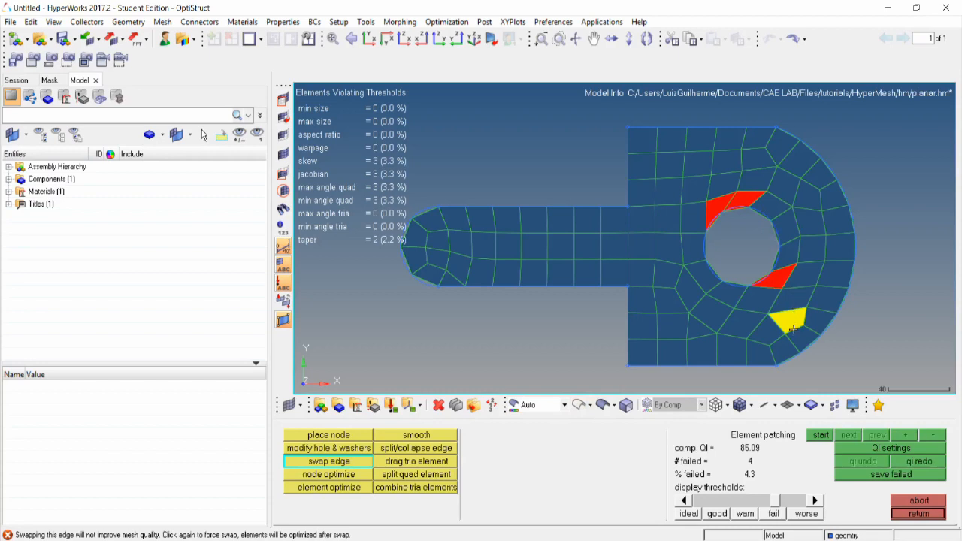
{"action": "mouse_move", "coordinate": [807, 319]}
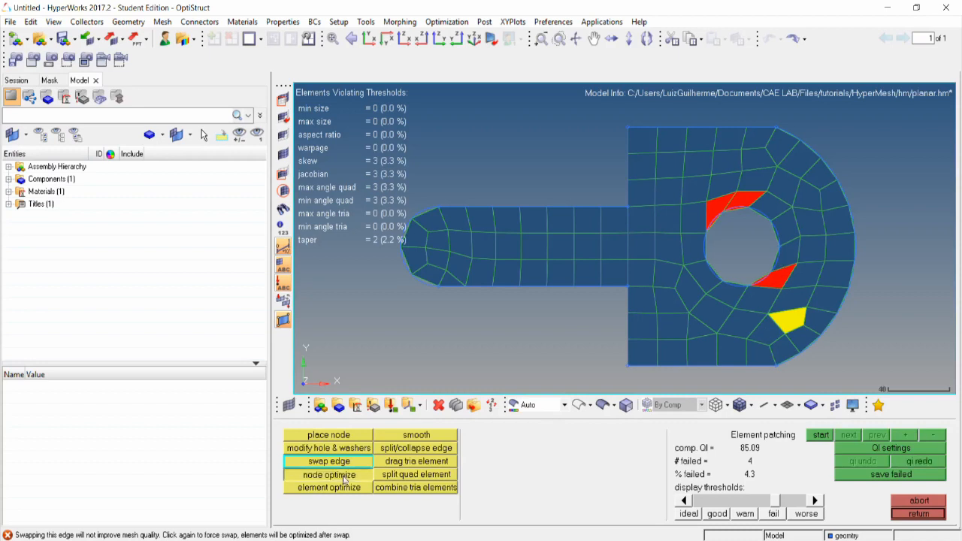
{"action": "left_click", "coordinate": [329, 474]}
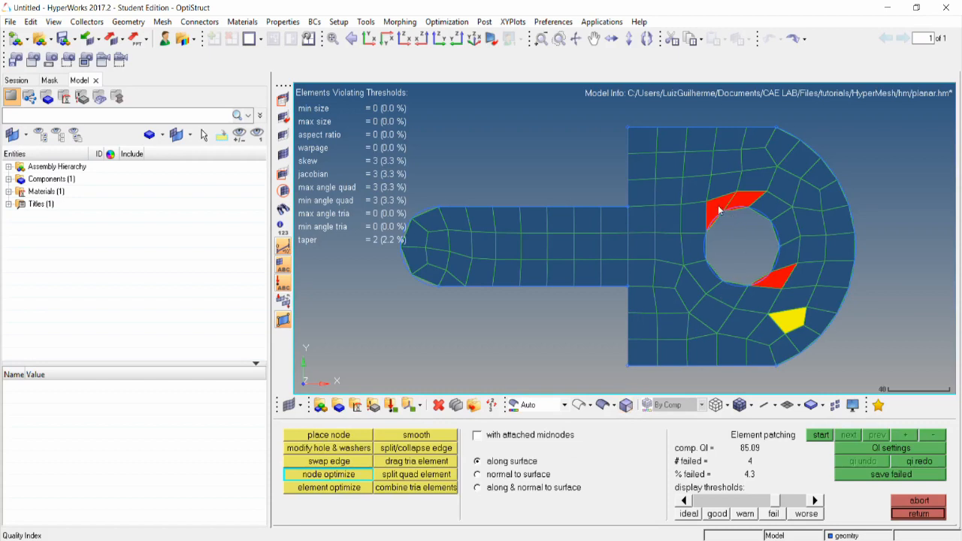
{"action": "mouse_move", "coordinate": [737, 247]}
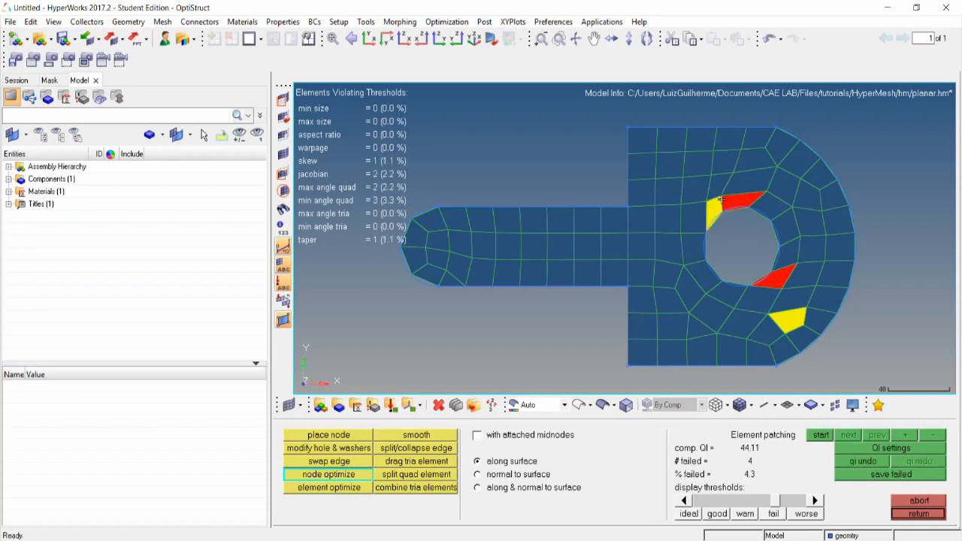
{"action": "left_click", "coordinate": [720, 203]}
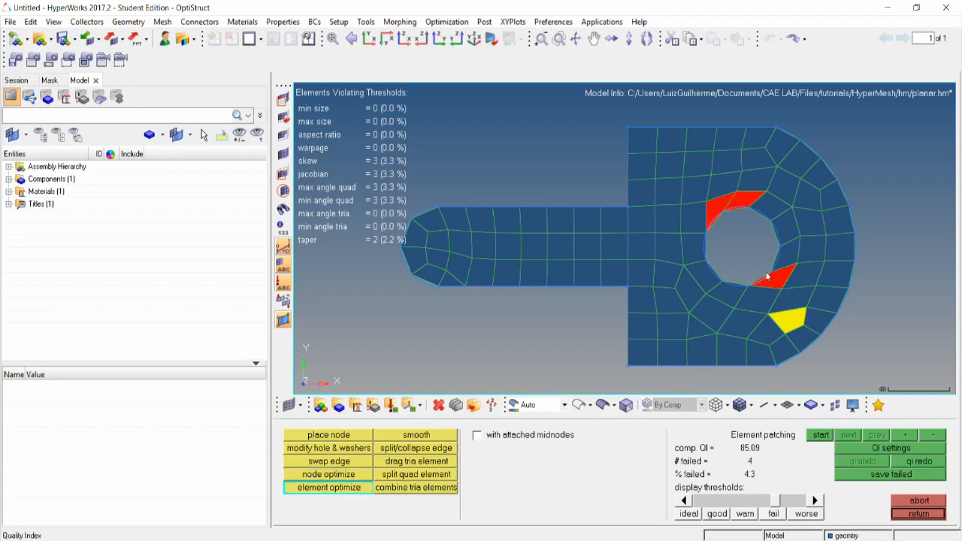
- Optimize and undo the upper failing element, then return to the 2D page
{"action": "left_click", "coordinate": [781, 284]}
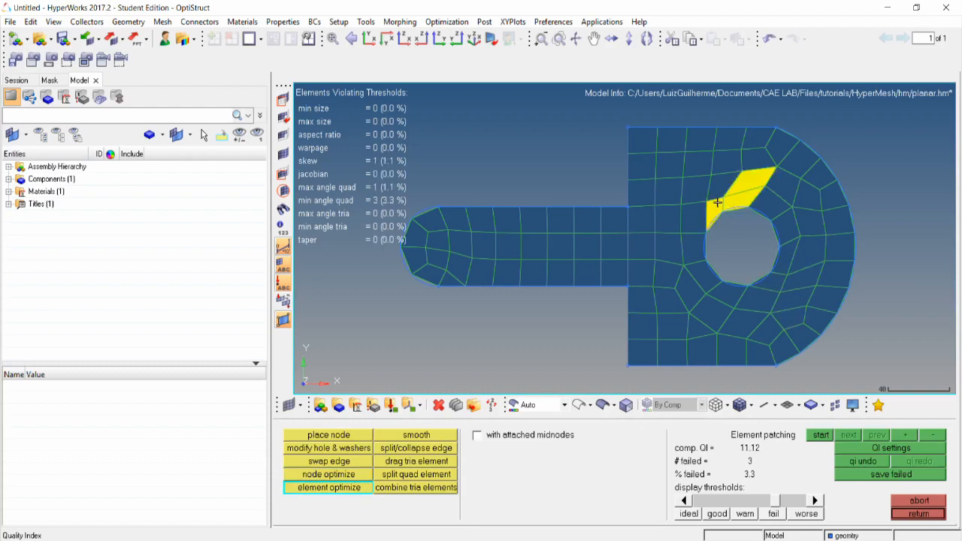
{"action": "left_click", "coordinate": [820, 435]}
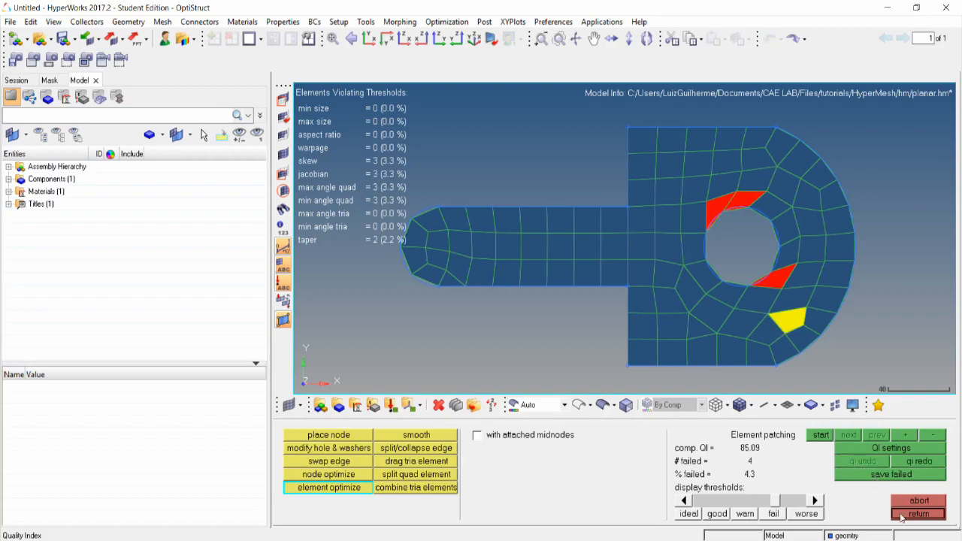
{"action": "left_click", "coordinate": [918, 514]}
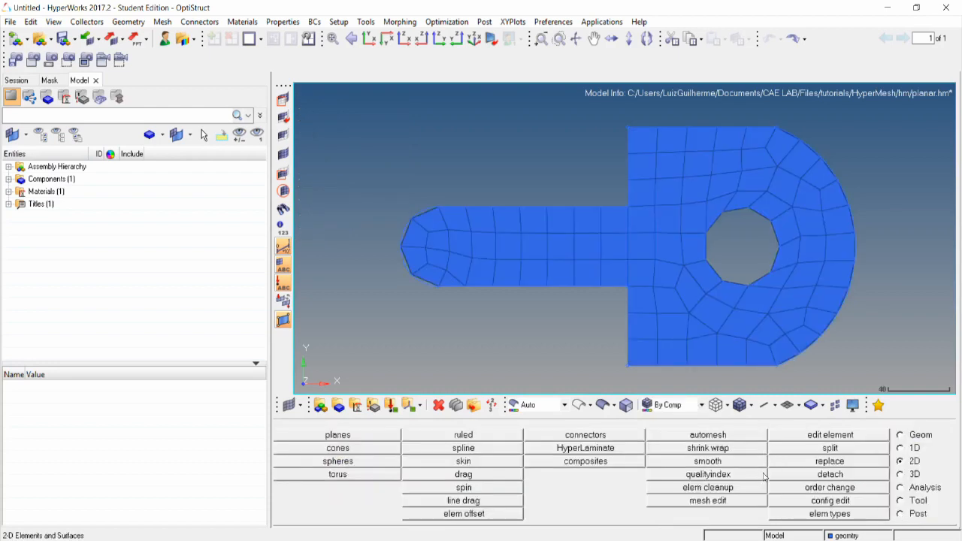
- Smooth all displayed elements by QI optimization, target 0.2, recursive procedure
{"action": "left_click", "coordinate": [707, 461]}
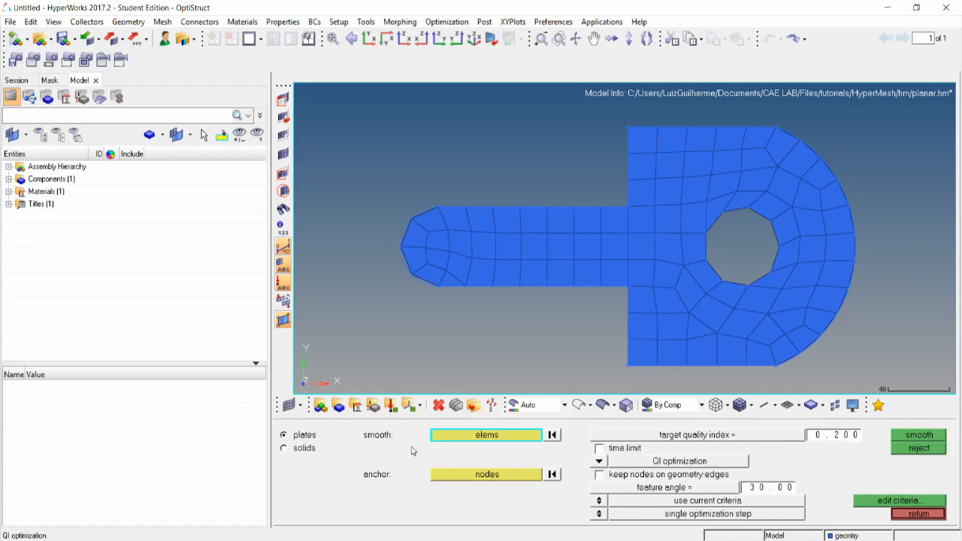
{"action": "left_click", "coordinate": [486, 434]}
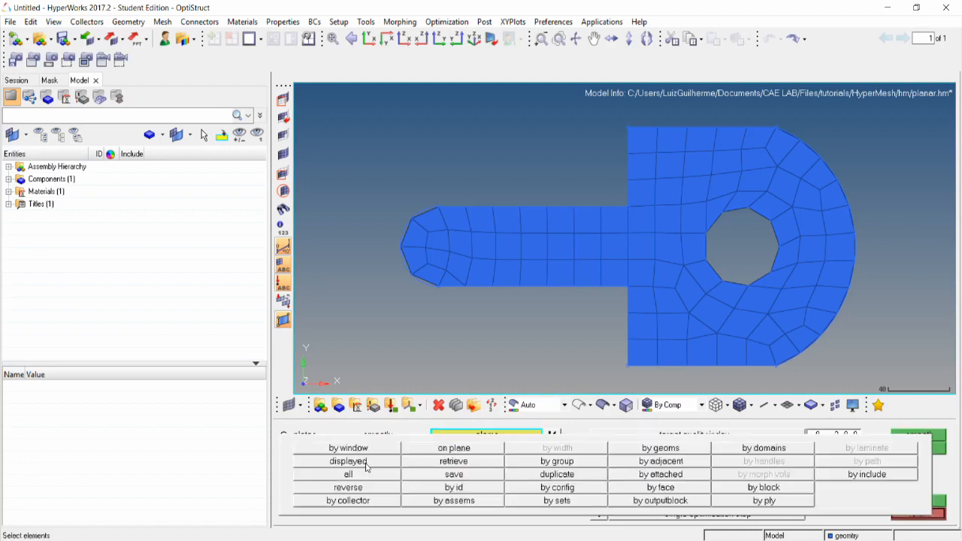
{"action": "left_click", "coordinate": [348, 460]}
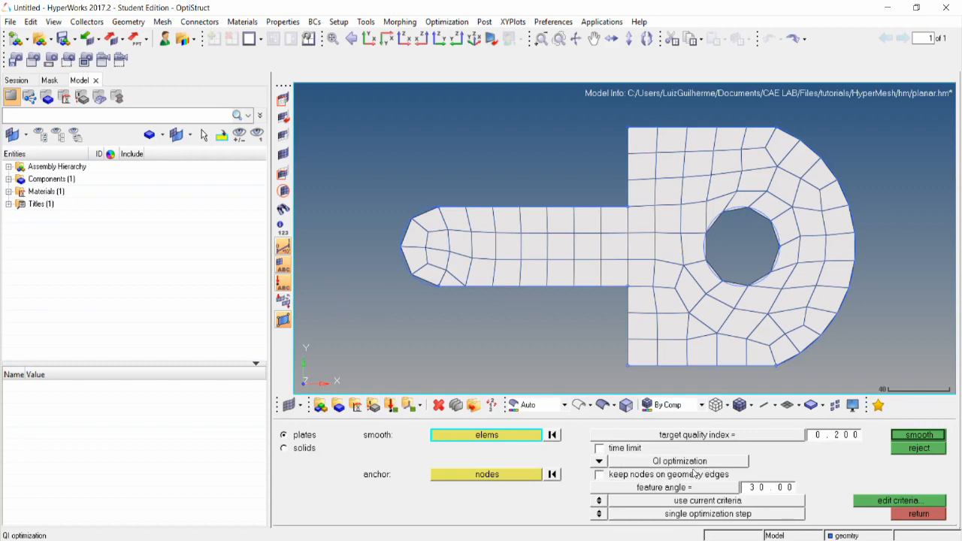
{"action": "mouse_move", "coordinate": [696, 475]}
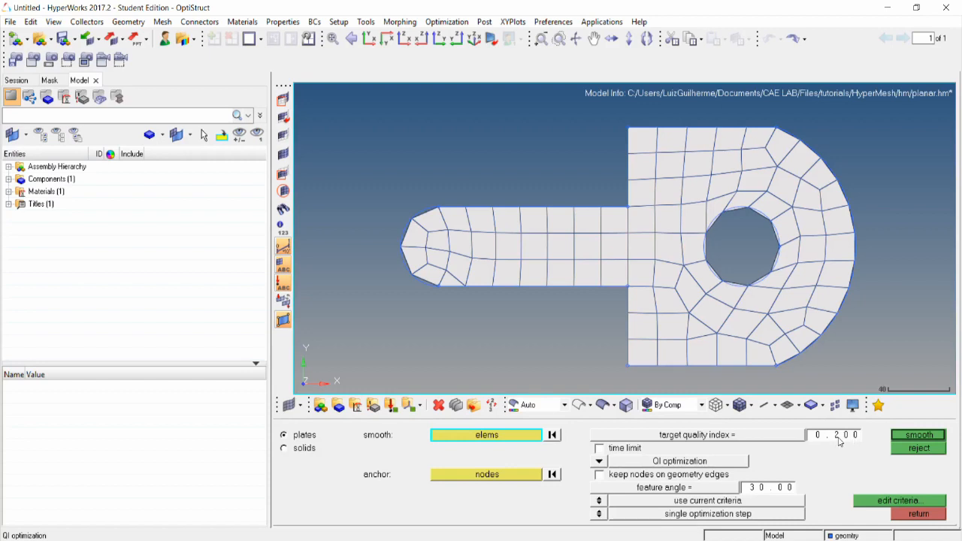
{"action": "mouse_move", "coordinate": [845, 442]}
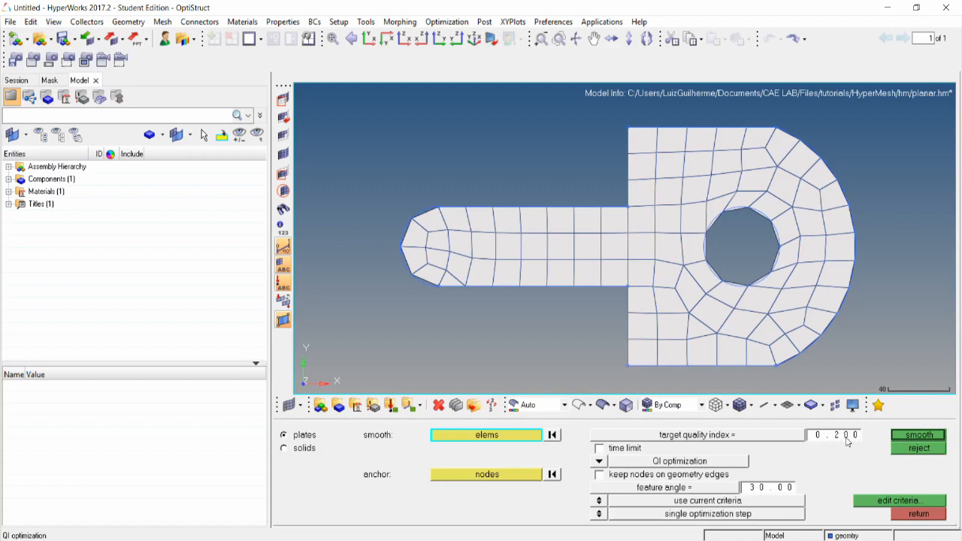
{"action": "left_click", "coordinate": [599, 448]}
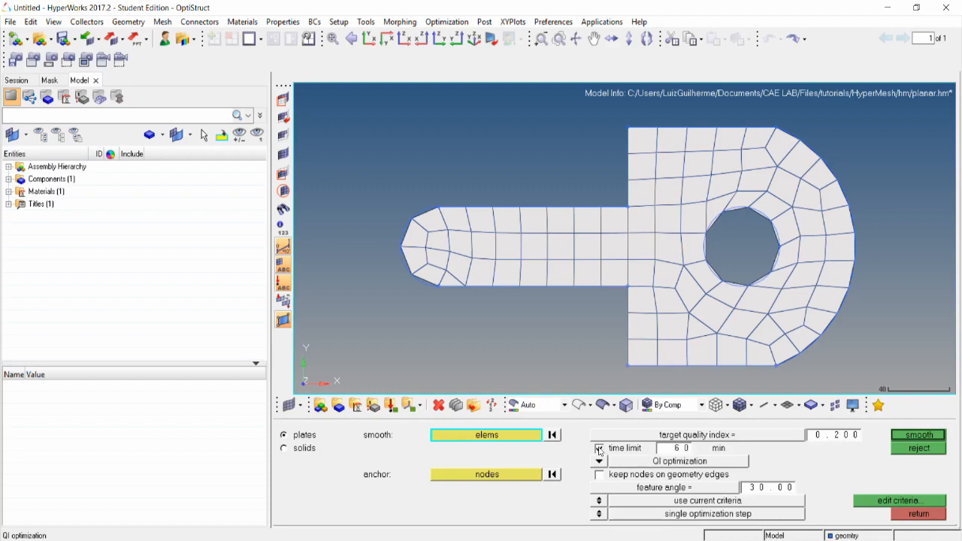
{"action": "left_click", "coordinate": [599, 448]}
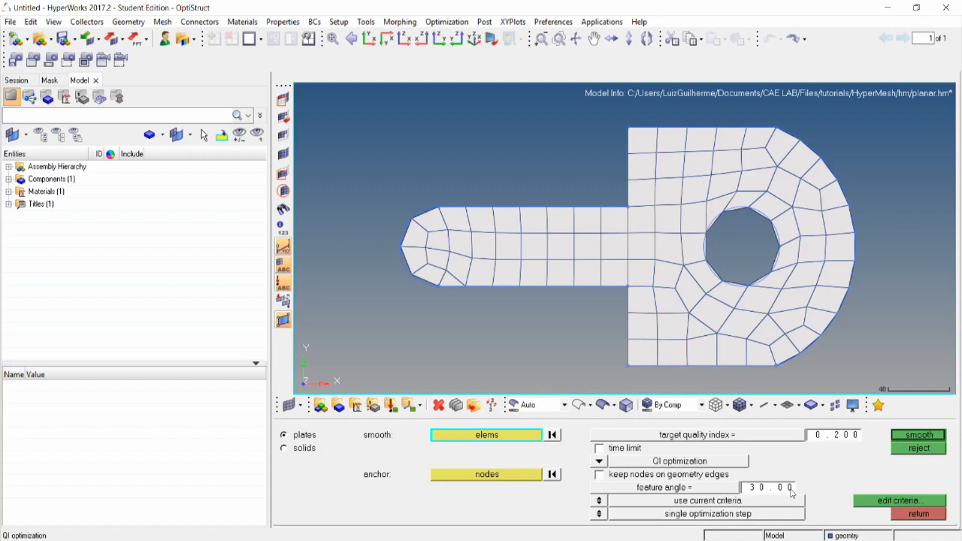
{"action": "mouse_move", "coordinate": [695, 507]}
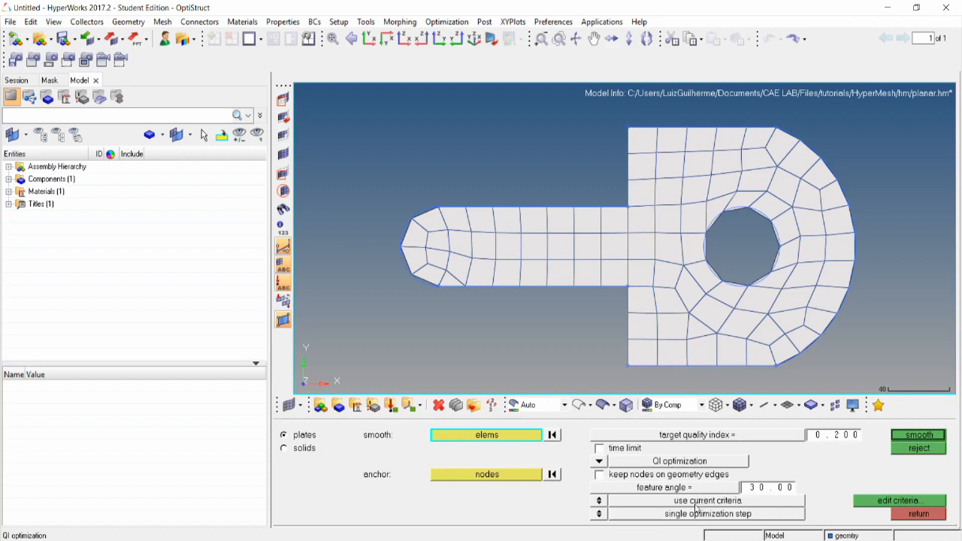
{"action": "mouse_move", "coordinate": [648, 511]}
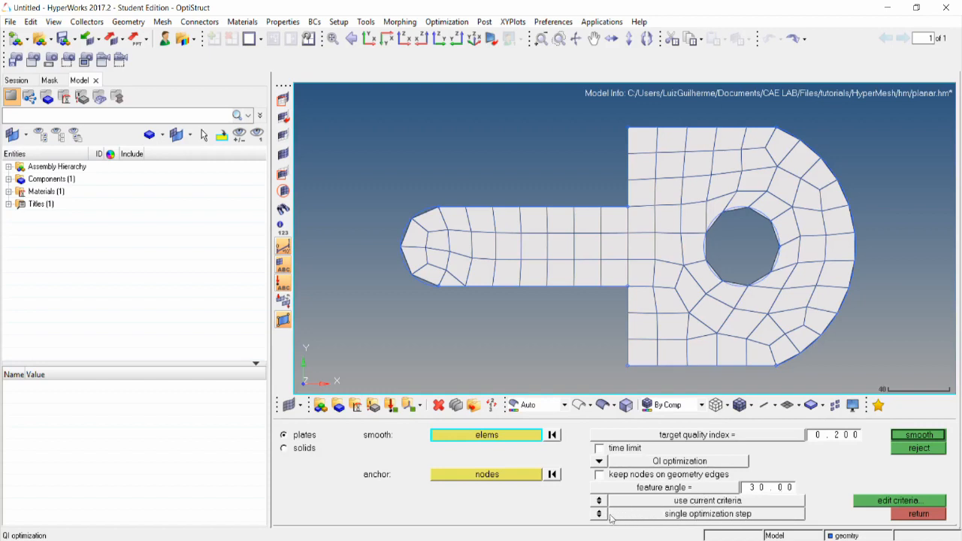
{"action": "left_click", "coordinate": [599, 513]}
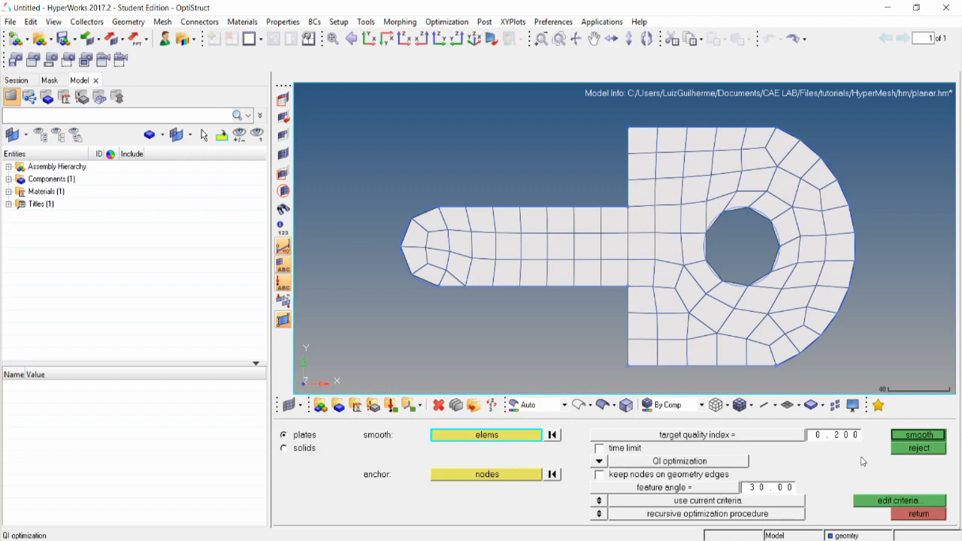
{"action": "mouse_move", "coordinate": [899, 438]}
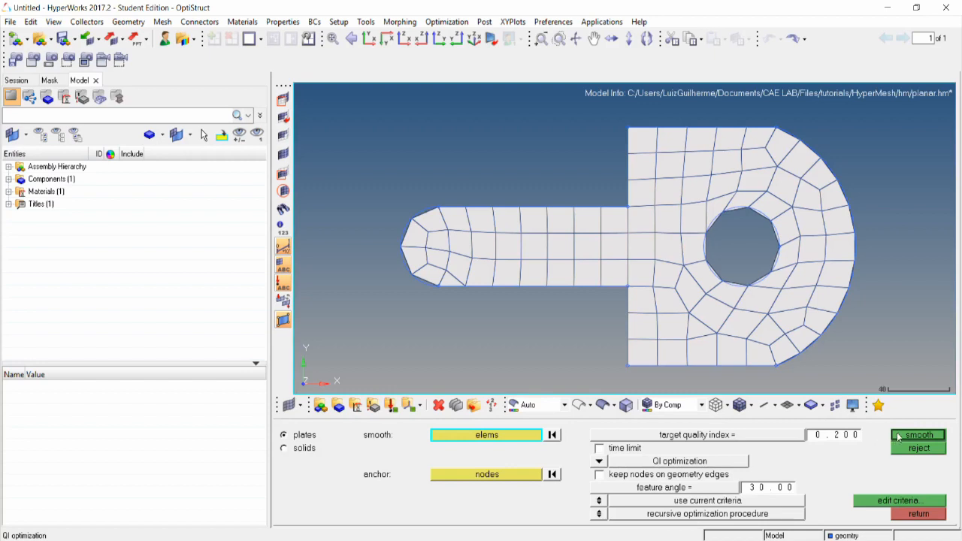
- Run the smoothing to reach approximate QI 0.11, then return to the 2D menu
{"action": "left_click", "coordinate": [919, 435]}
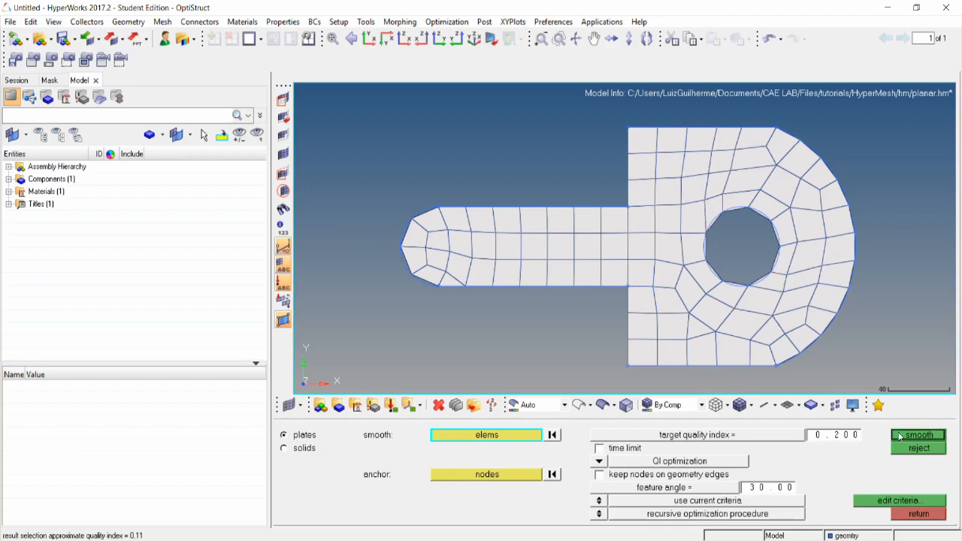
{"action": "mouse_move", "coordinate": [86, 530]}
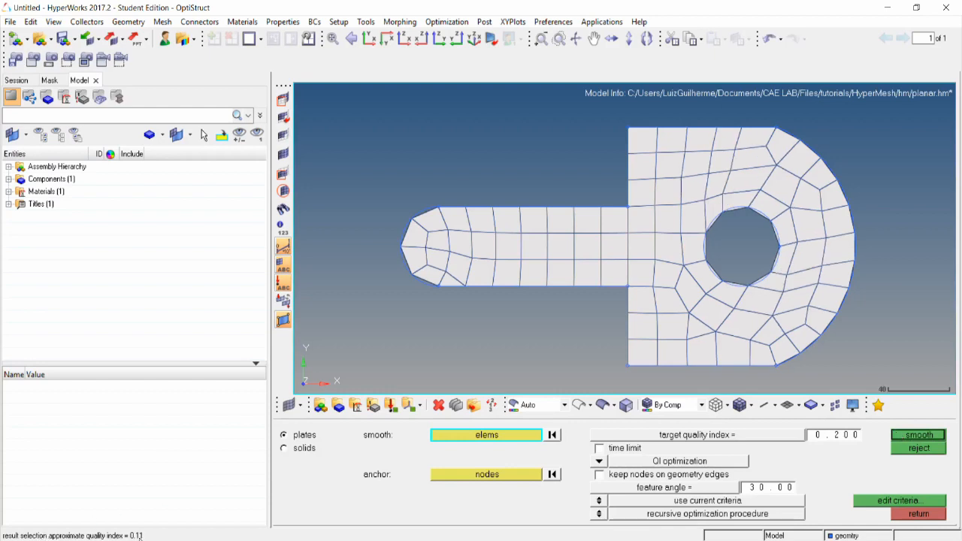
{"action": "left_click", "coordinate": [918, 435]}
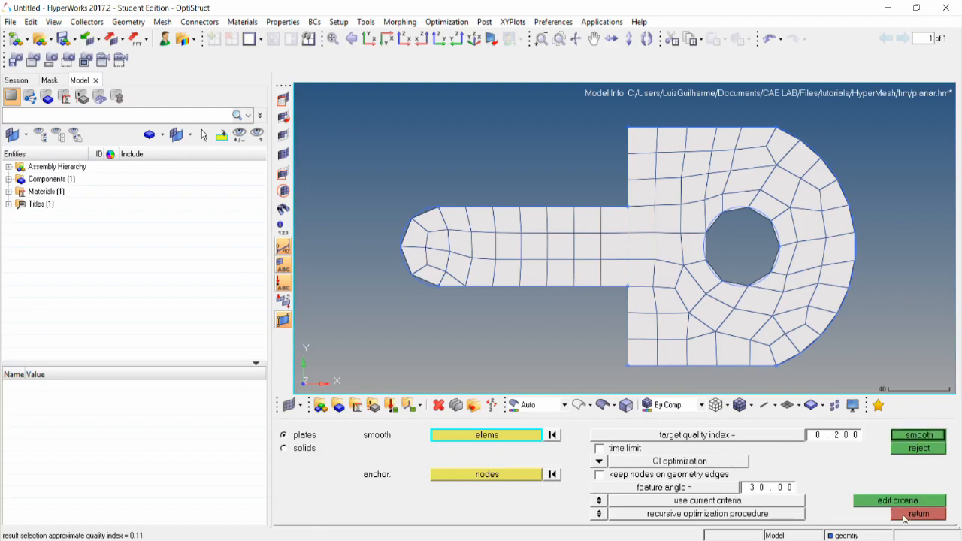
{"action": "left_click", "coordinate": [918, 514]}
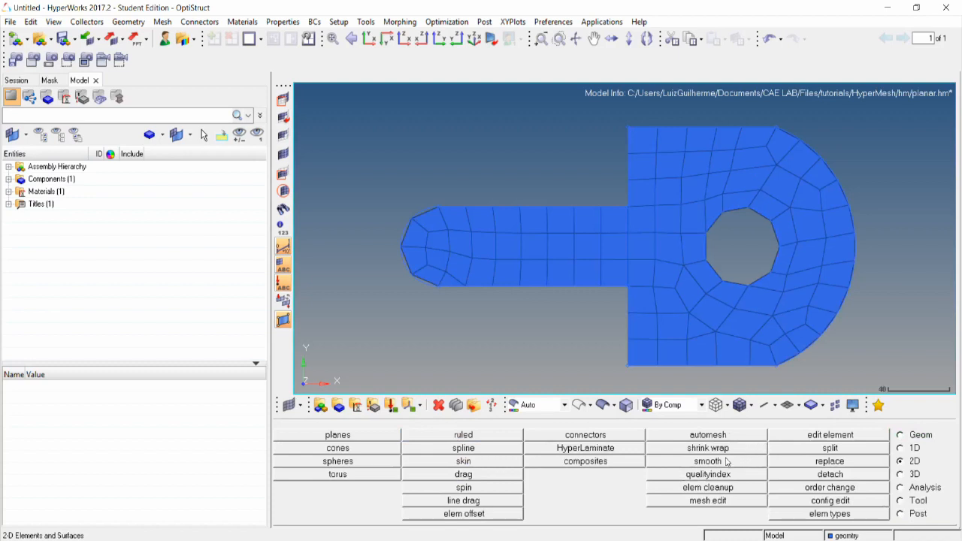
{"action": "mouse_move", "coordinate": [737, 441]}
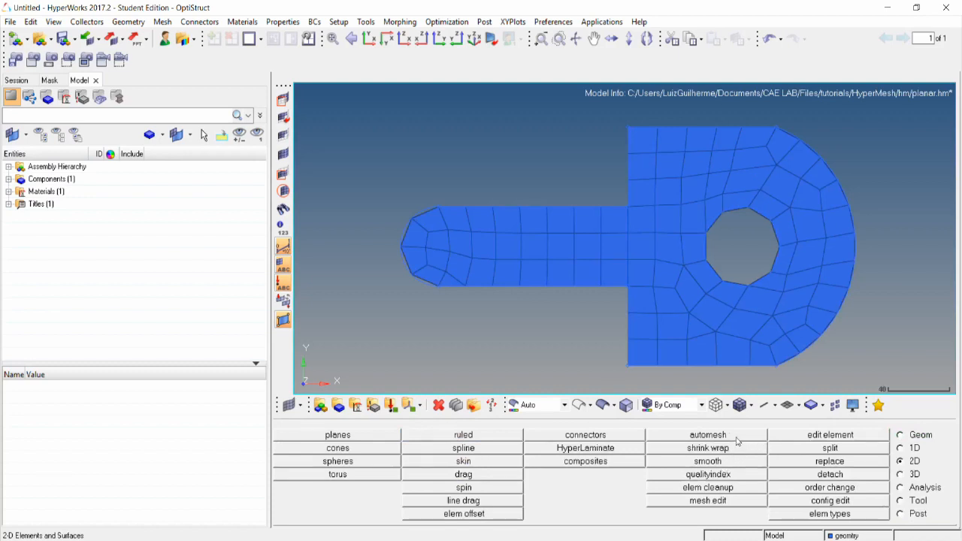
- Set up a batchmesh/QI optimize automesh of the surface at size 18, accepting criteria and keeping connectivity
{"action": "left_click", "coordinate": [707, 434]}
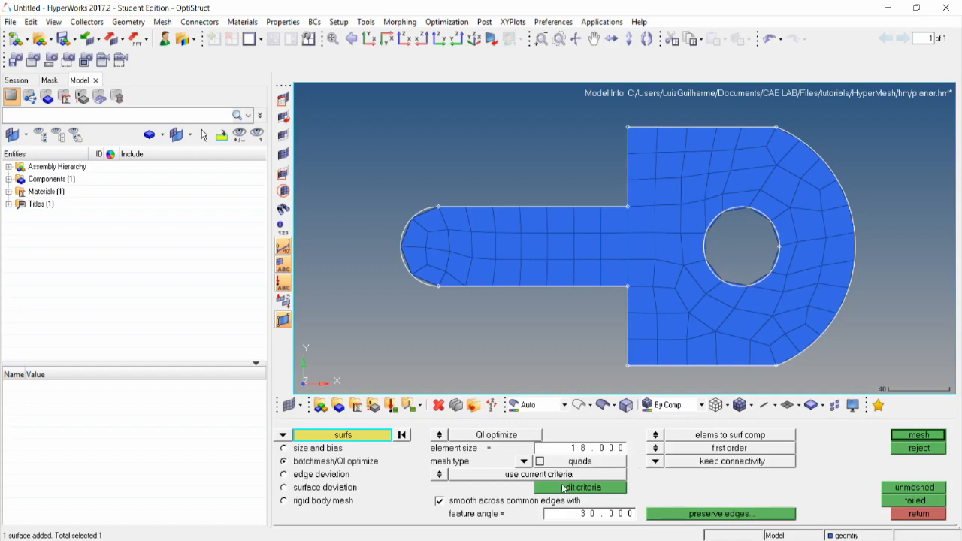
{"action": "left_click", "coordinate": [580, 487]}
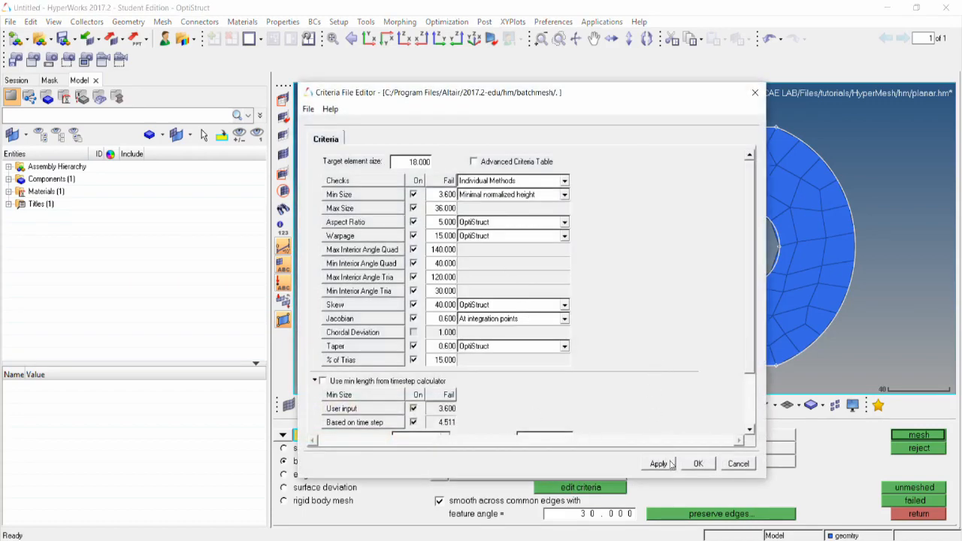
{"action": "left_click", "coordinate": [696, 463]}
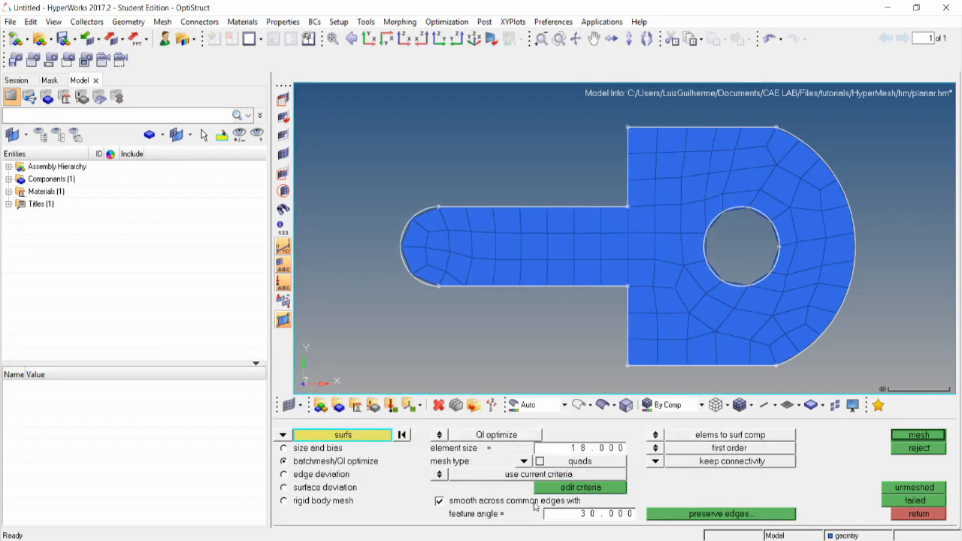
{"action": "mouse_move", "coordinate": [490, 510]}
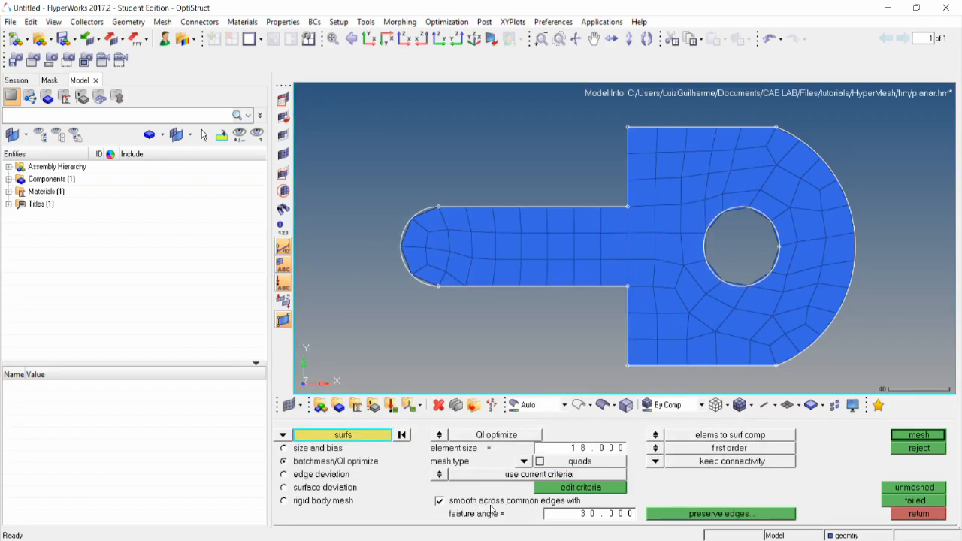
{"action": "mouse_move", "coordinate": [516, 509]}
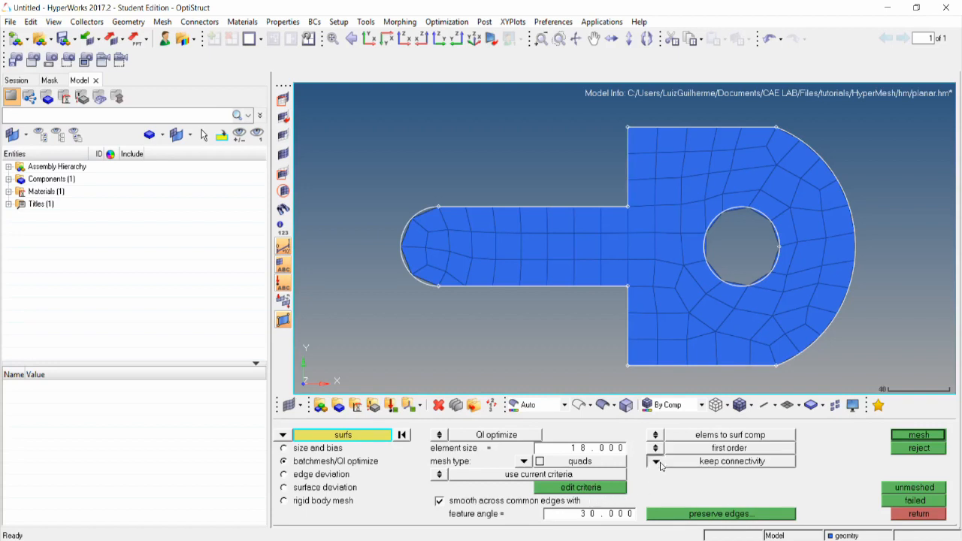
{"action": "left_click", "coordinate": [732, 460]}
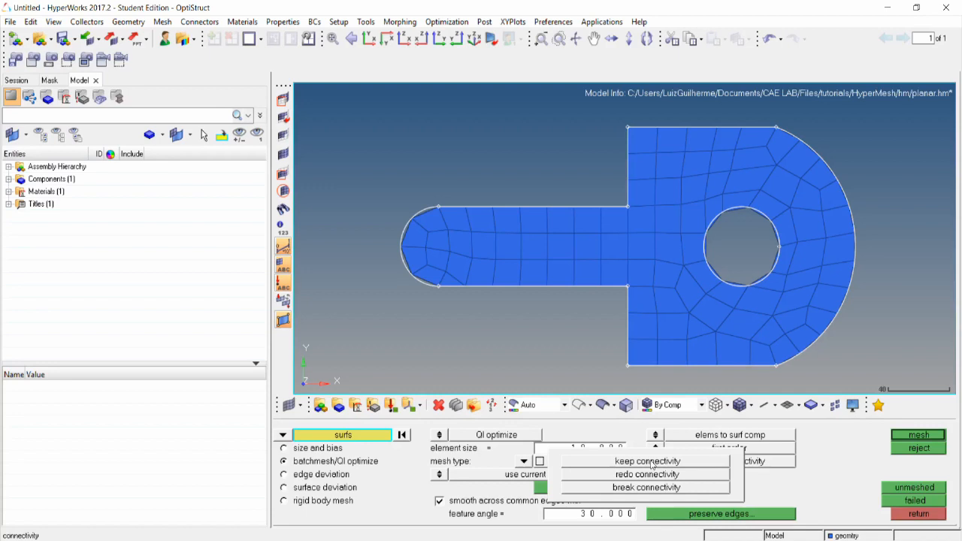
{"action": "mouse_move", "coordinate": [653, 466]}
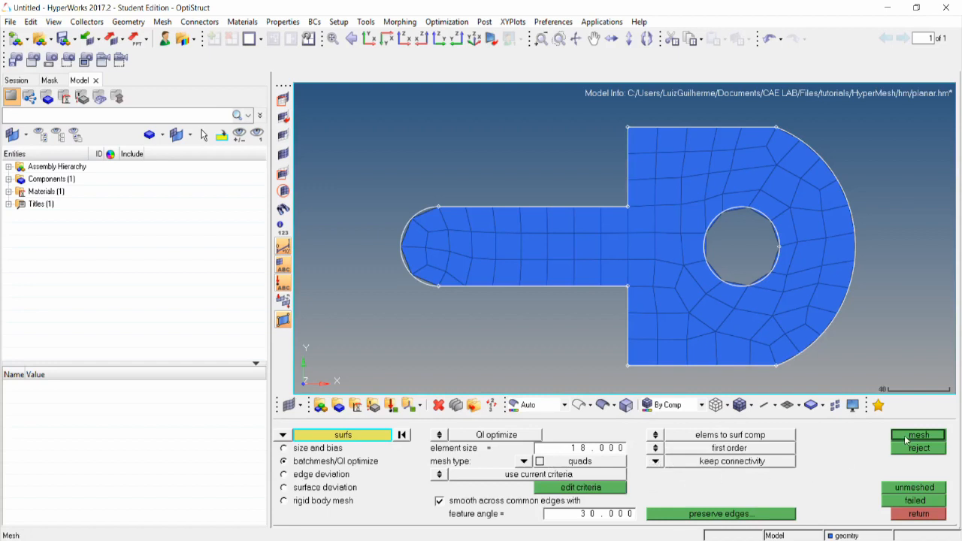
- Remesh the surface, then check quality index: zero failed elements, composite QI 0.12
{"action": "left_click", "coordinate": [918, 435]}
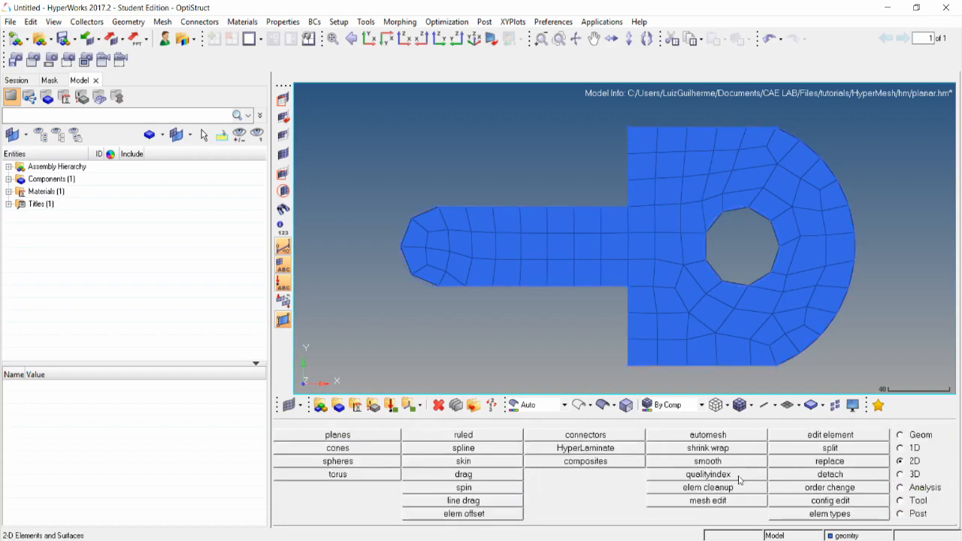
{"action": "left_click", "coordinate": [707, 474]}
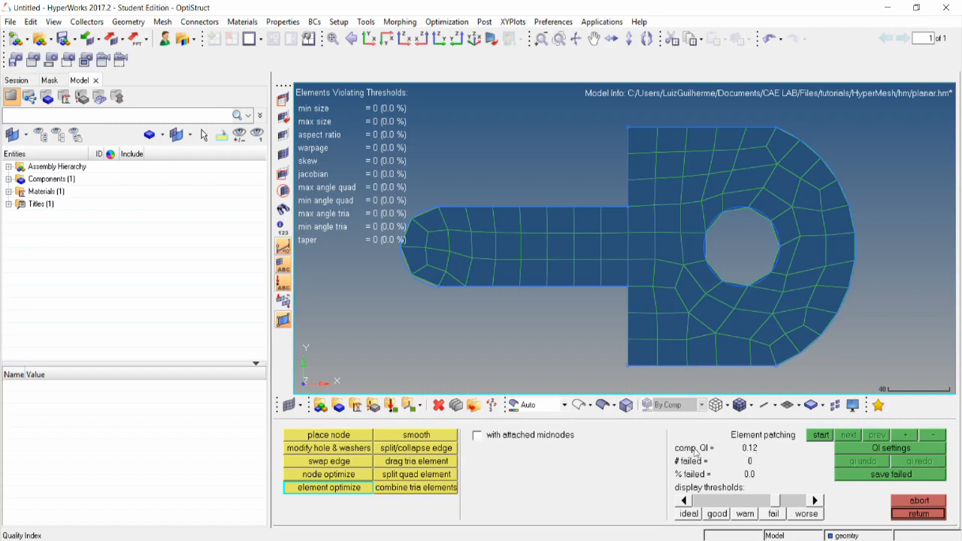
{"action": "mouse_move", "coordinate": [764, 456]}
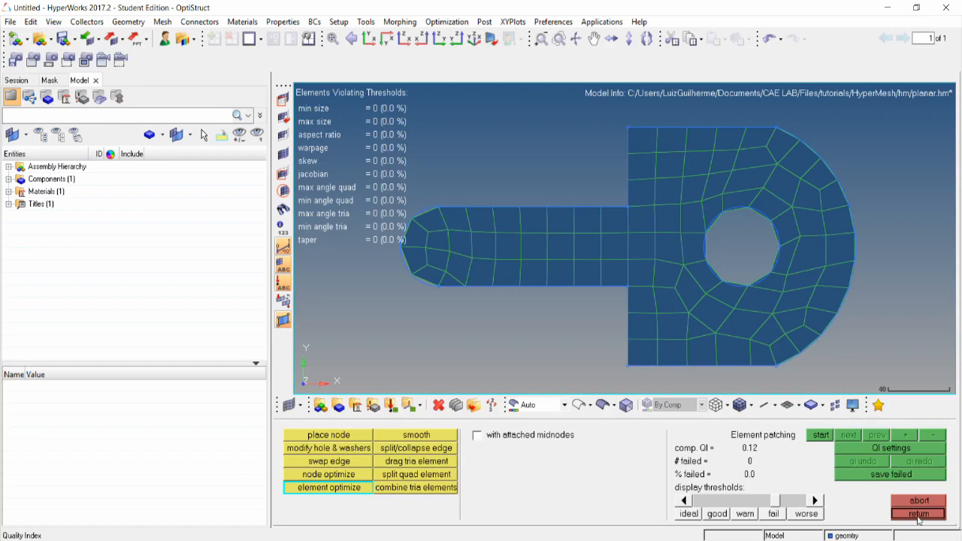
{"action": "left_click", "coordinate": [918, 513]}
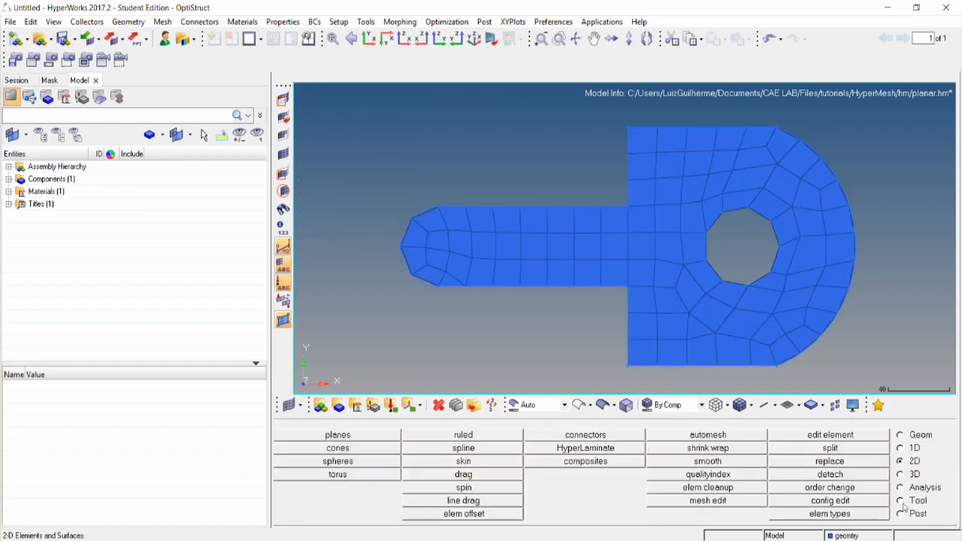
{"action": "mouse_move", "coordinate": [840, 366]}
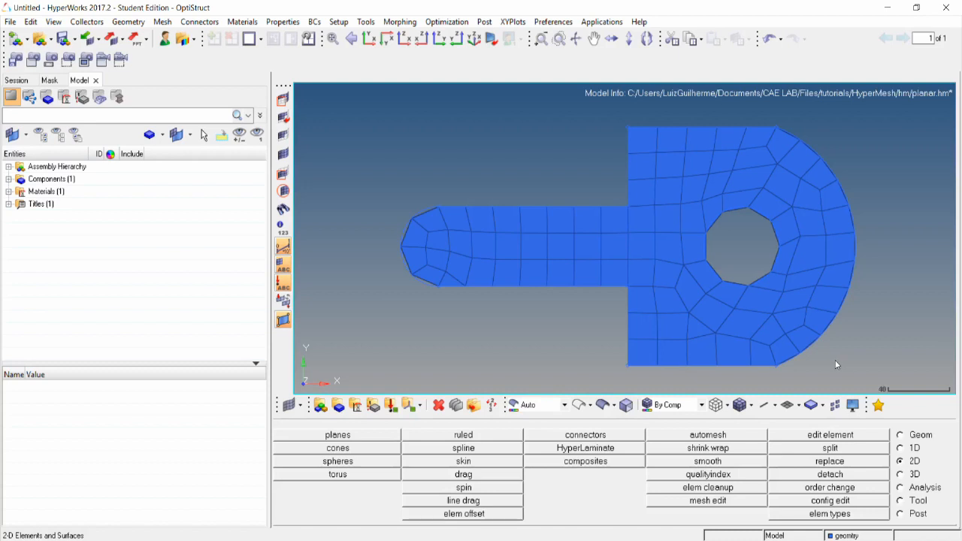
{"action": "mouse_move", "coordinate": [808, 365]}
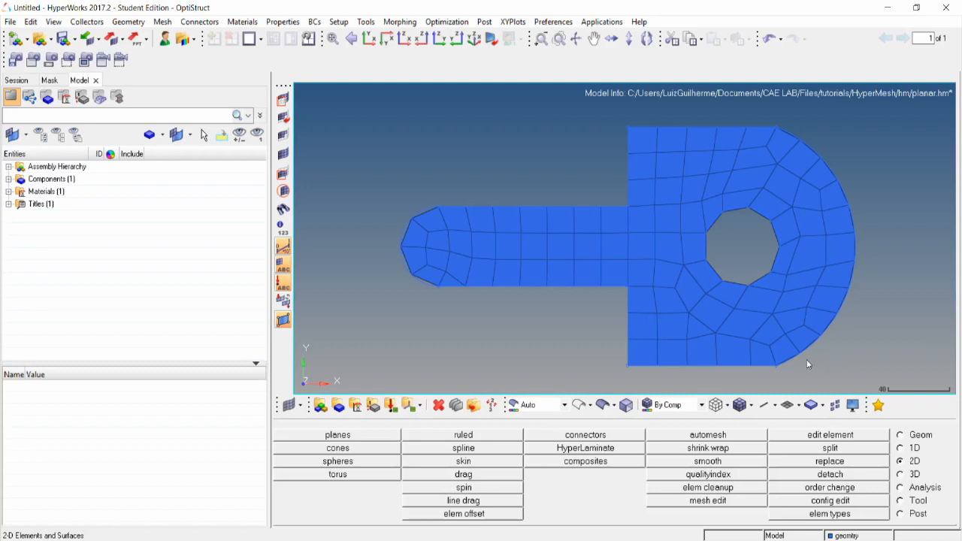